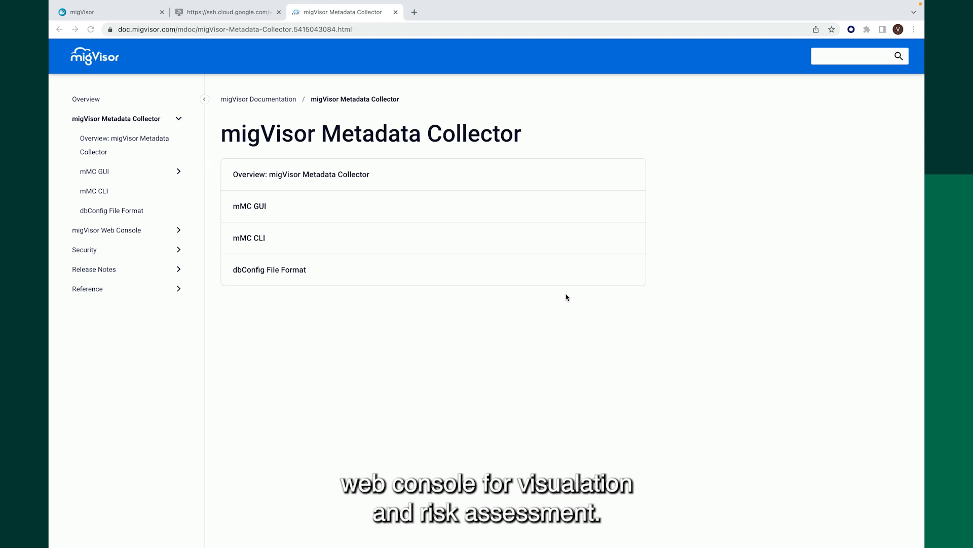
pyautogui.moveTo(355, 237)
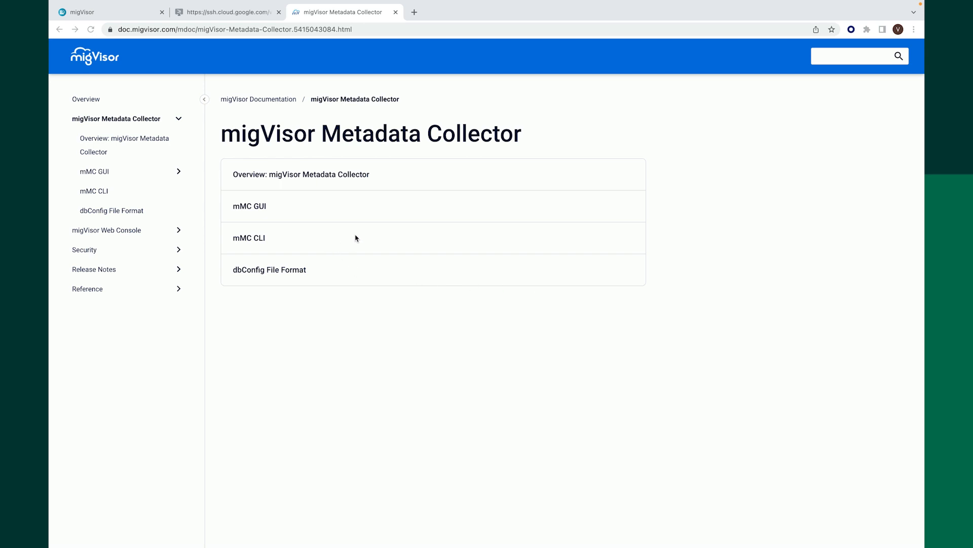
pyautogui.moveTo(217, 12)
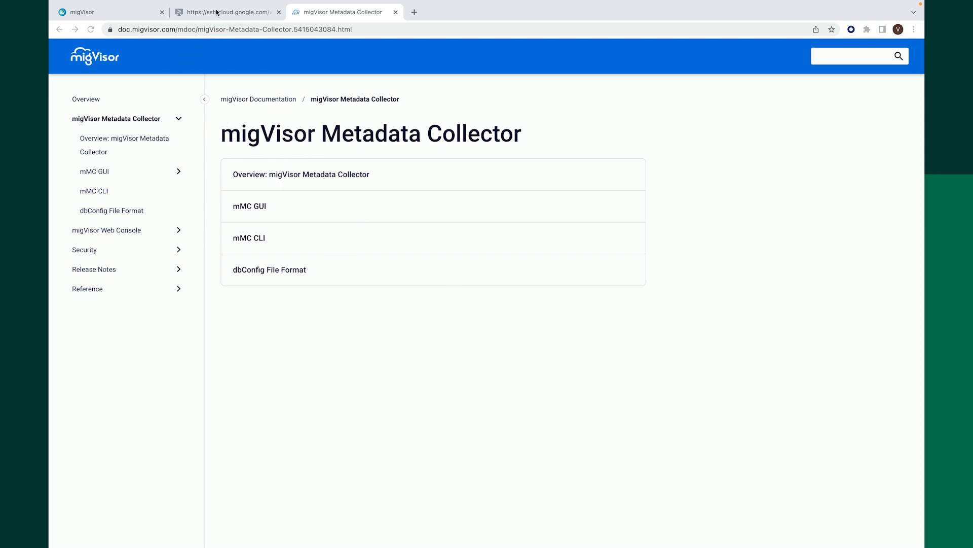
# - Run ps -ef|grep mongo in the SSH session to list running mongod and mongos processes
pyautogui.click(227, 12)
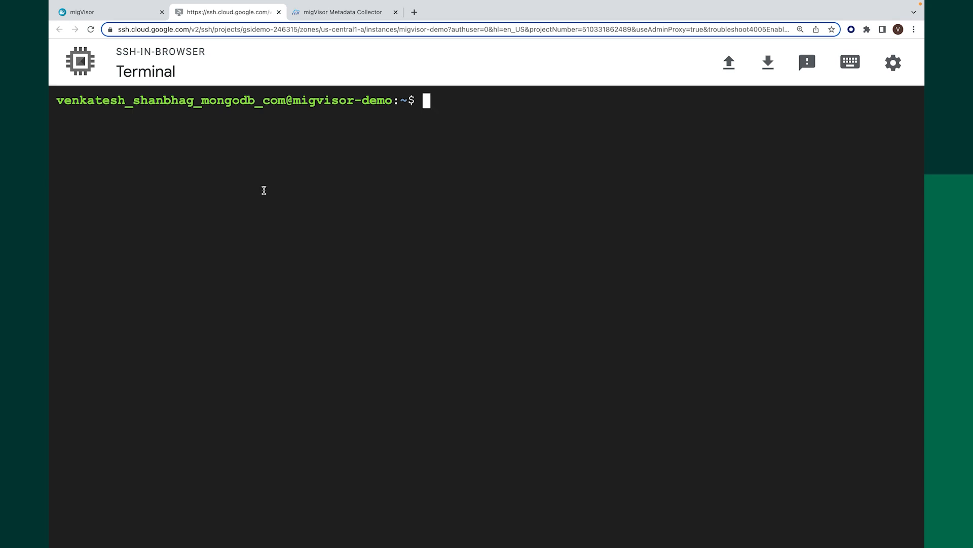
pyautogui.write('ps -ef')
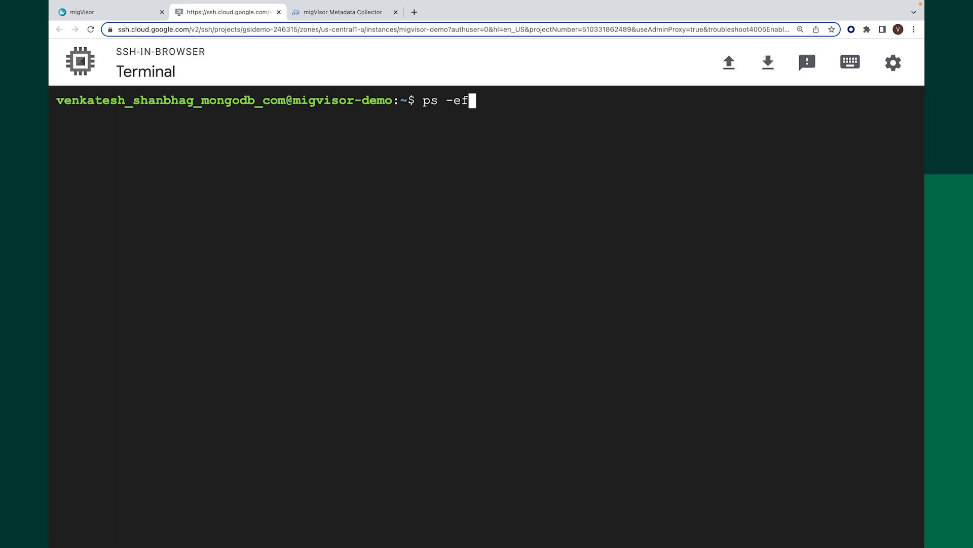
pyautogui.write('|')
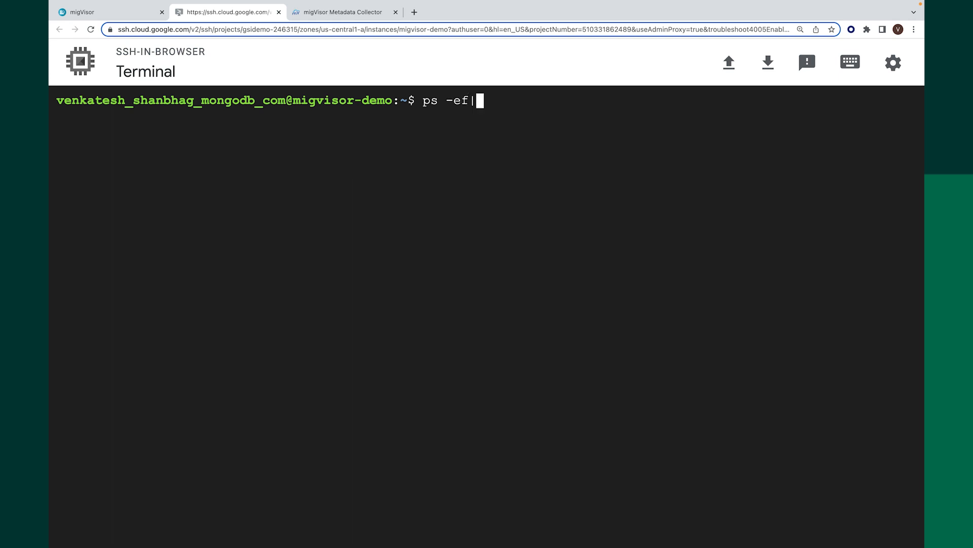
pyautogui.write('grep')
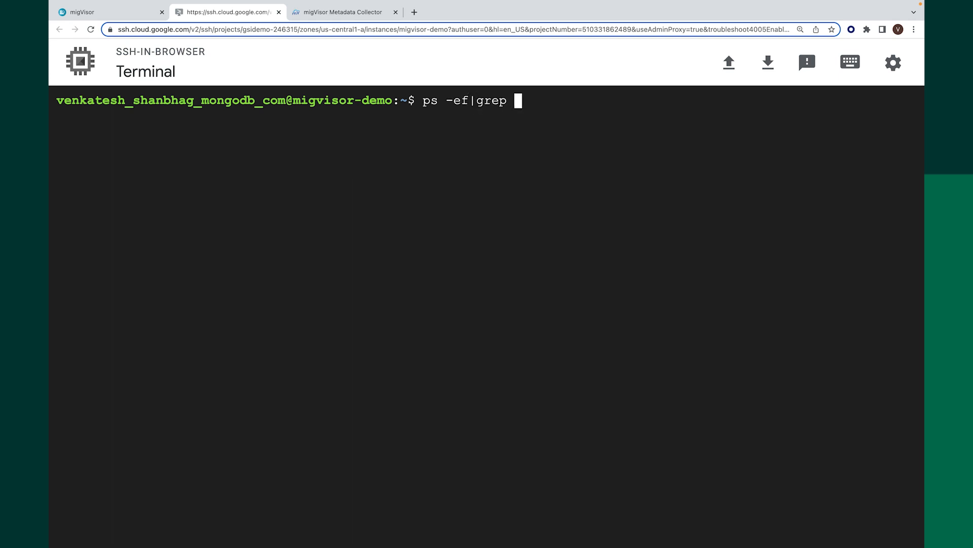
pyautogui.write('mongo')
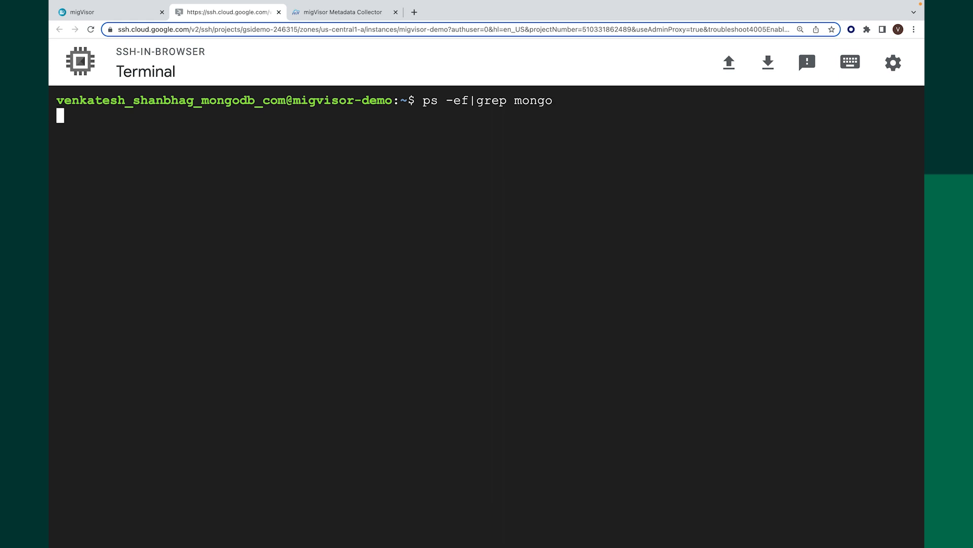
pyautogui.press('Return')
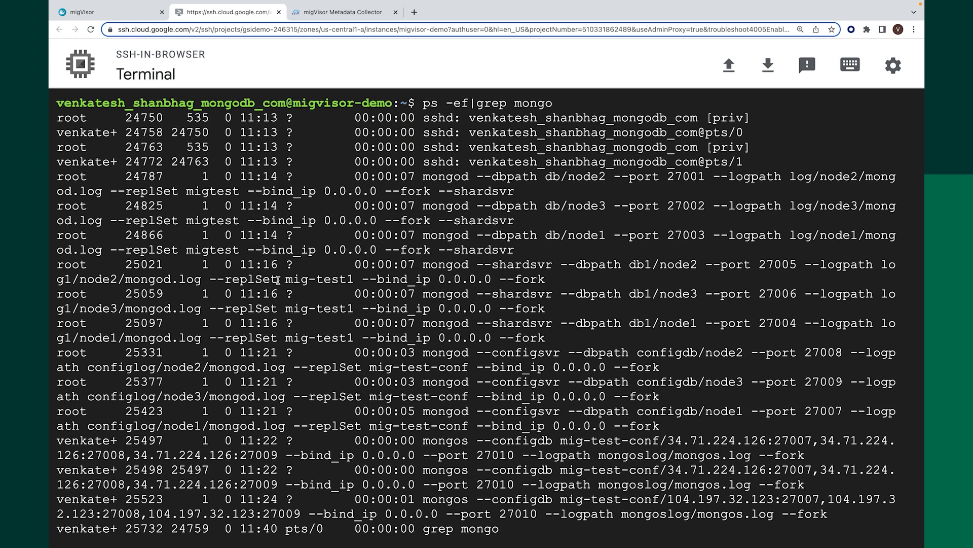
pyautogui.scroll(-3)
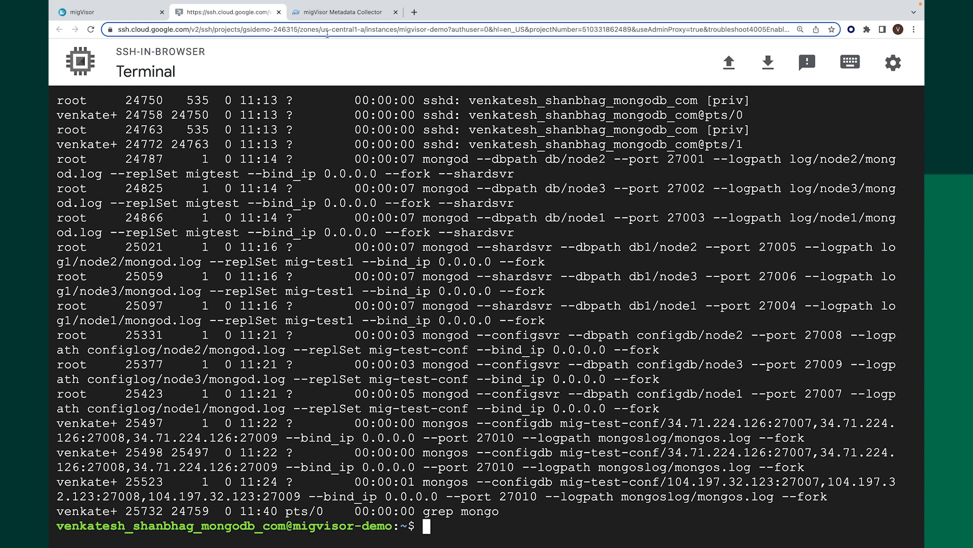
# - Switch back to the migVisor Metadata Collector documentation page
pyautogui.click(341, 12)
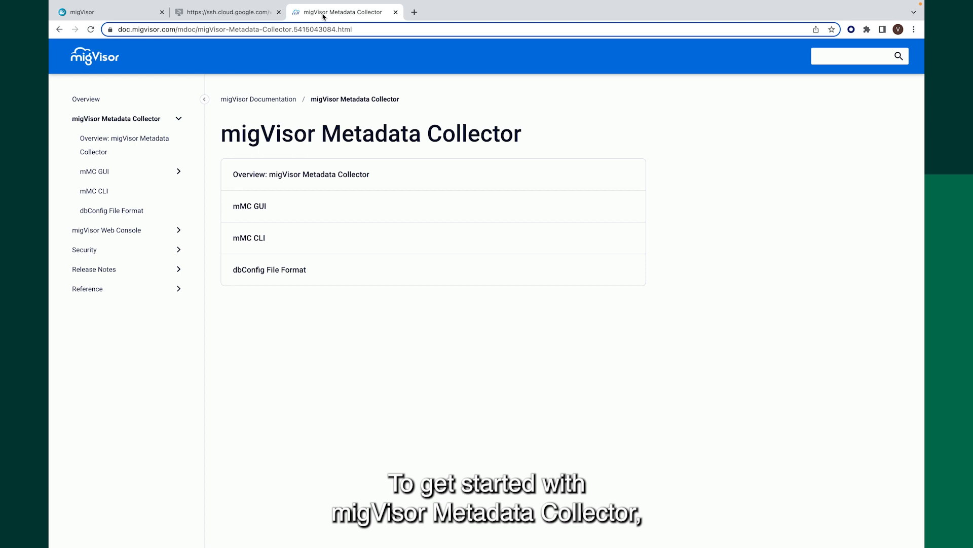
pyautogui.moveTo(236, 81)
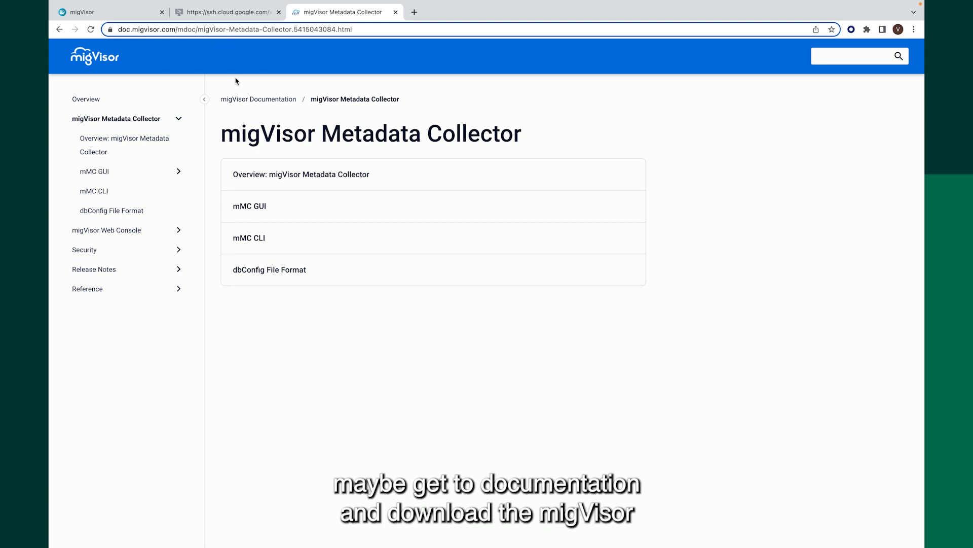
pyautogui.moveTo(322, 131)
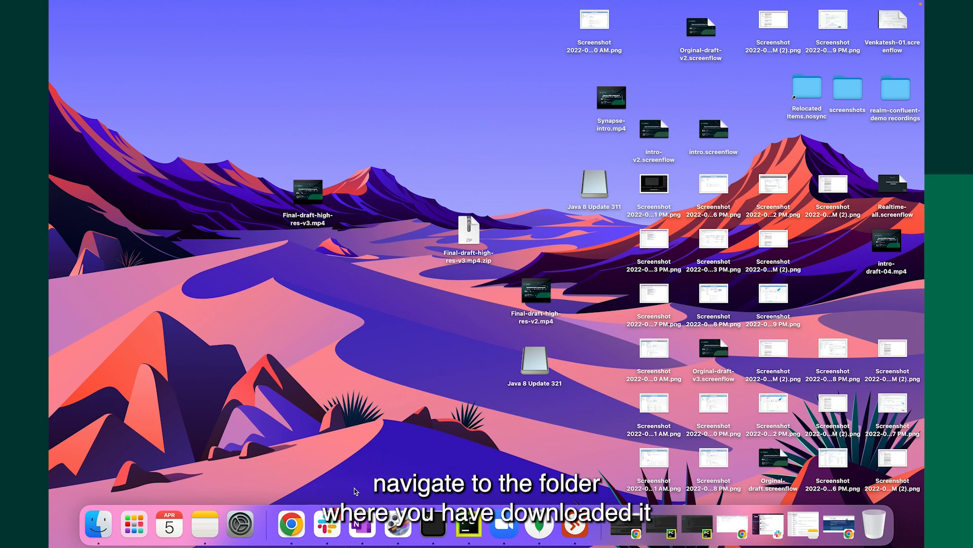
# - Launch Terminal via Spotlight search for terminal.app and a new Dock window
pyautogui.press('cmd+space')
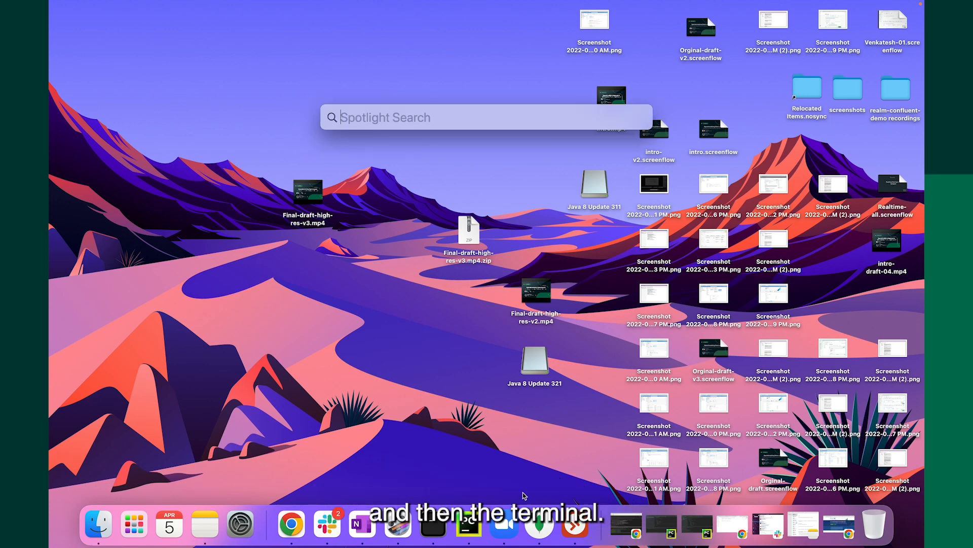
pyautogui.write('terminal.app')
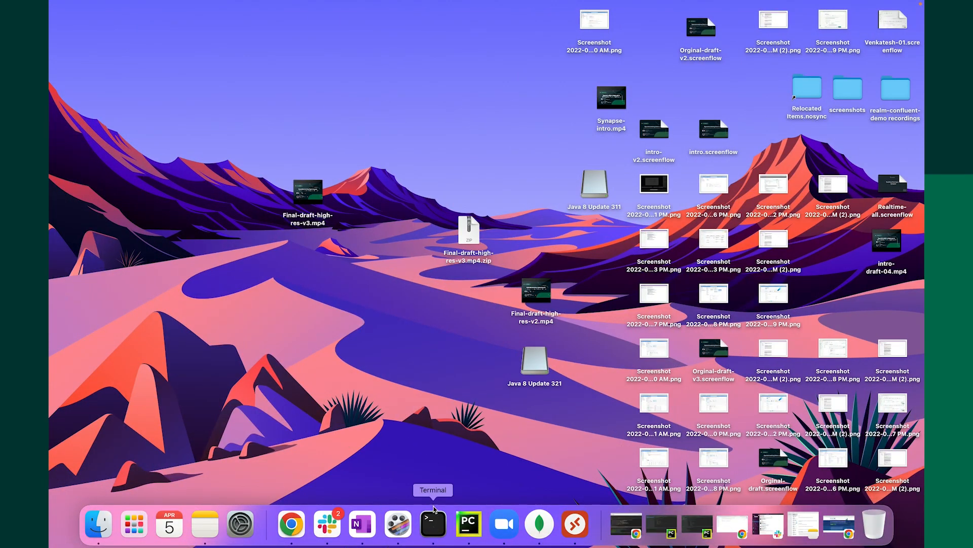
pyautogui.moveTo(433, 523)
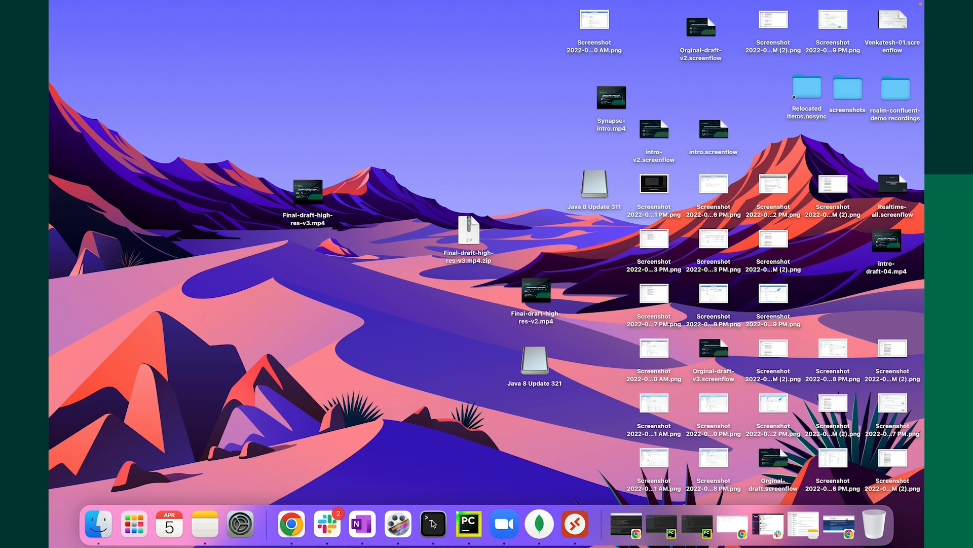
pyautogui.rightClick(433, 523)
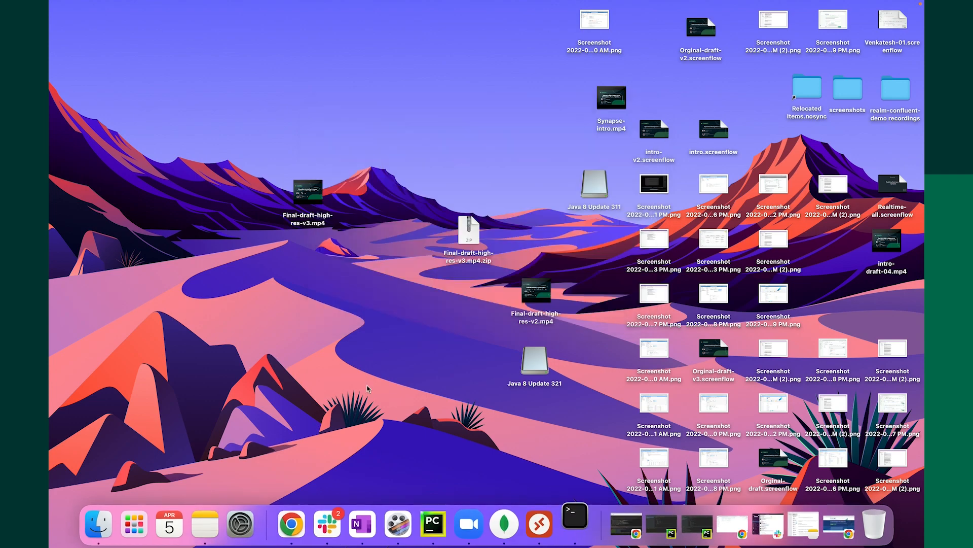
pyautogui.click(574, 523)
pyautogui.write('clear')
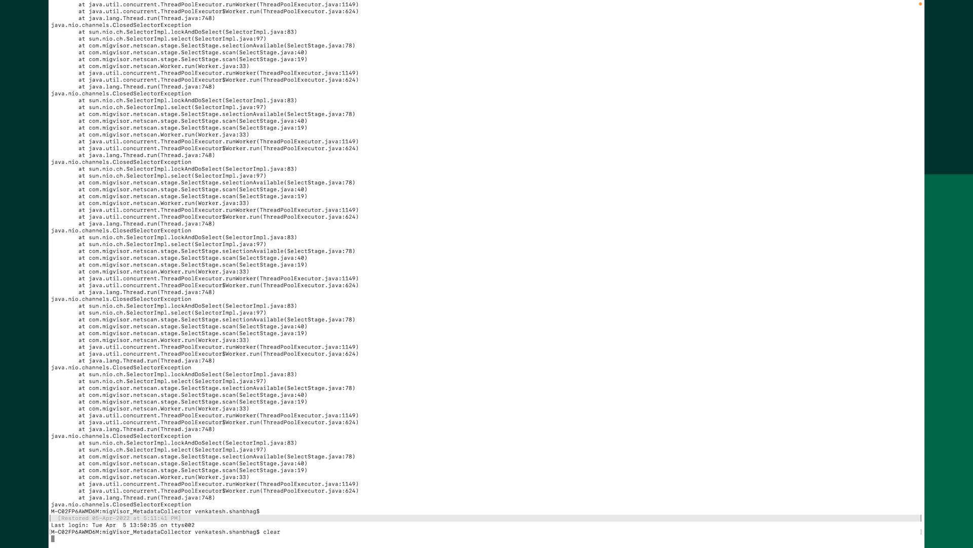
# - Clear the old error output from the Terminal window
pyautogui.press('Return')
pyautogui.write('ls')
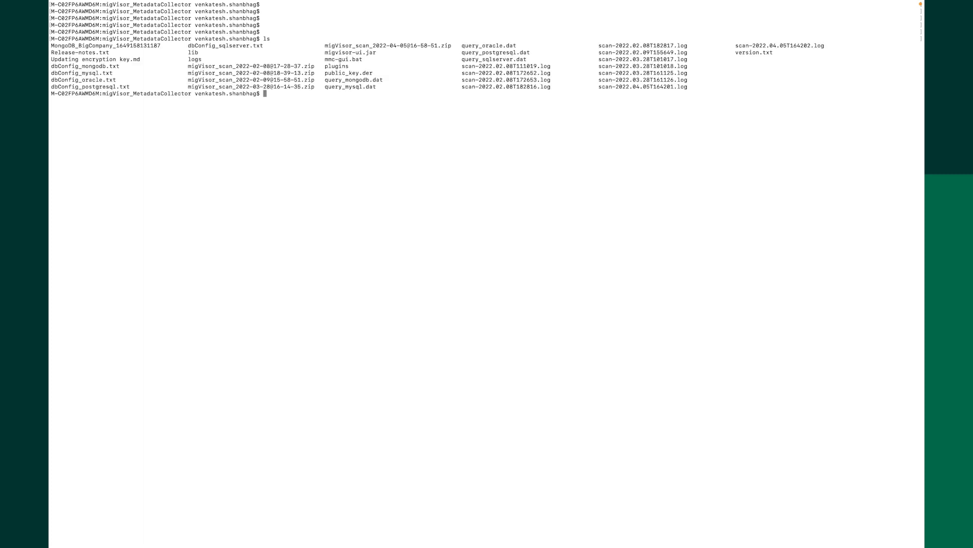
pyautogui.moveTo(332, 110)
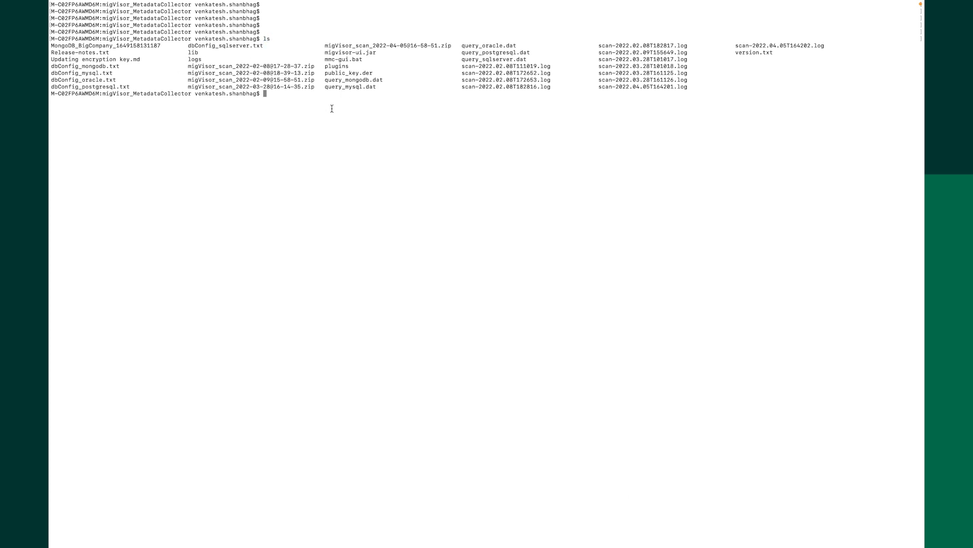
# - Return to the docs and show the Metadata Collector overview page
pyautogui.click(345, 12)
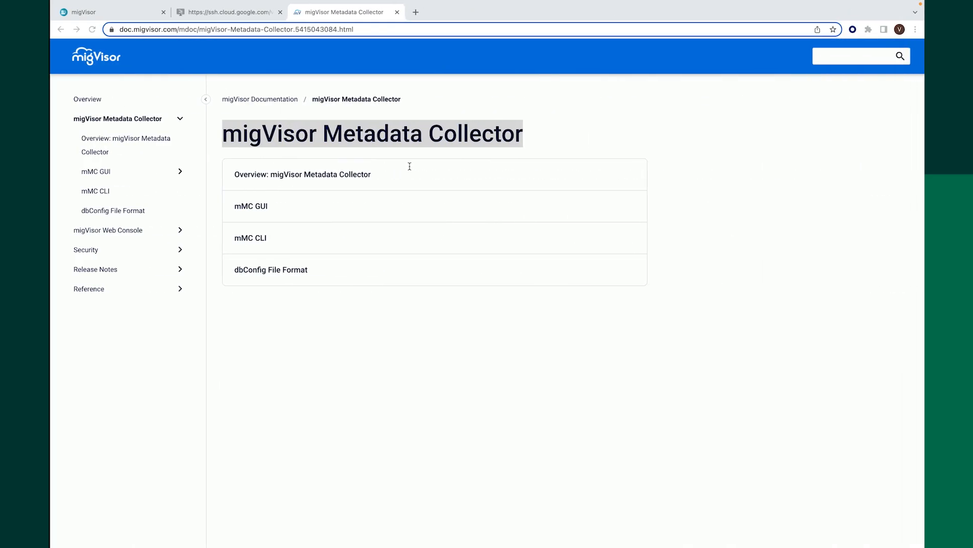
pyautogui.moveTo(102, 145)
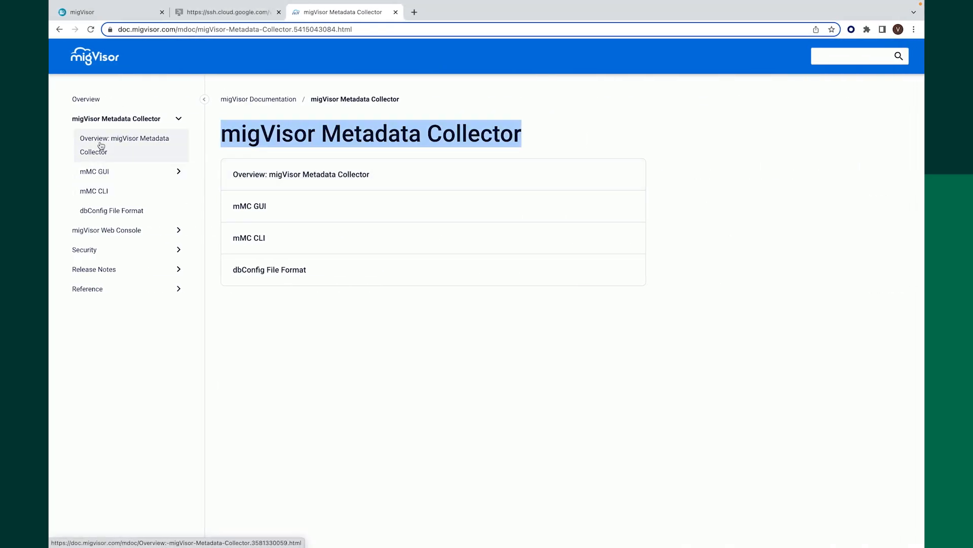
pyautogui.click(124, 145)
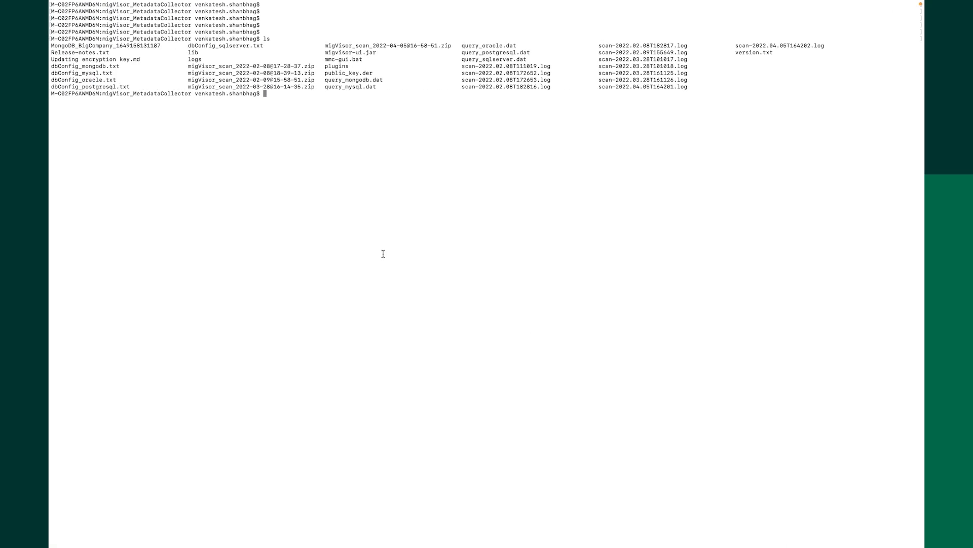
# - Launch the collector with java -Djava.library.path=bin -jar migvisor-ui.jar after fixing the mistyped jar name
pyautogui.write('java -Djava.library.path=.\\bin -jar .\\migvisor-ui.ja')
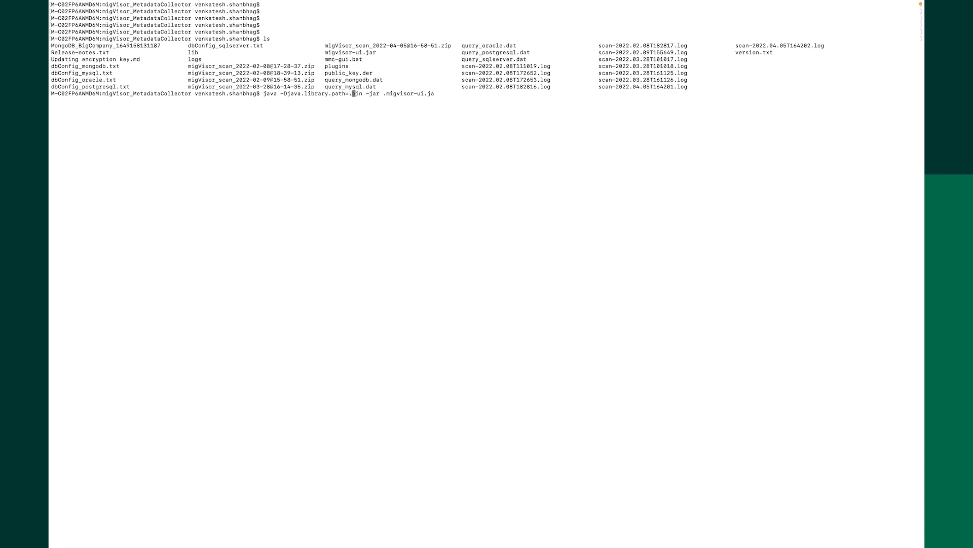
pyautogui.press('Return')
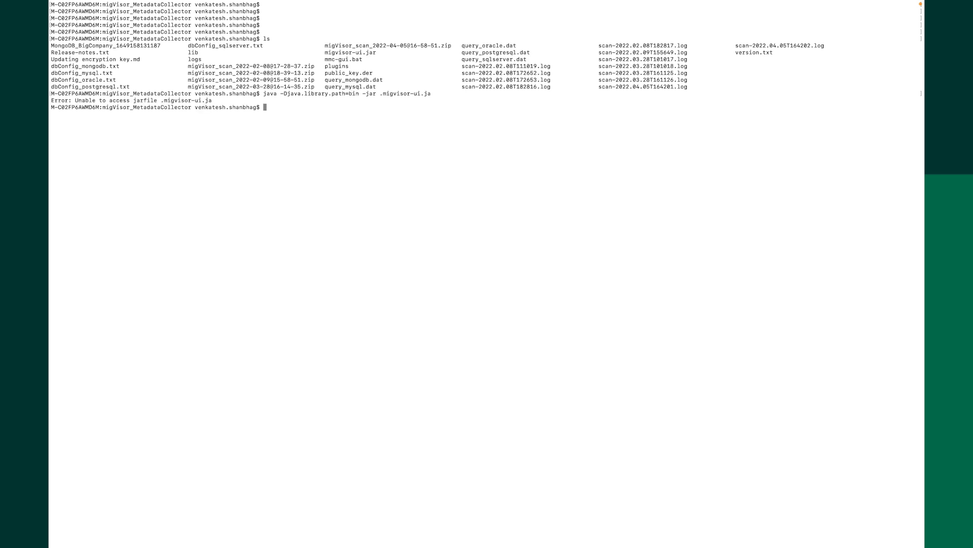
pyautogui.write('java -Djava.library.path=bin -jar .migvisor-ui.ja')
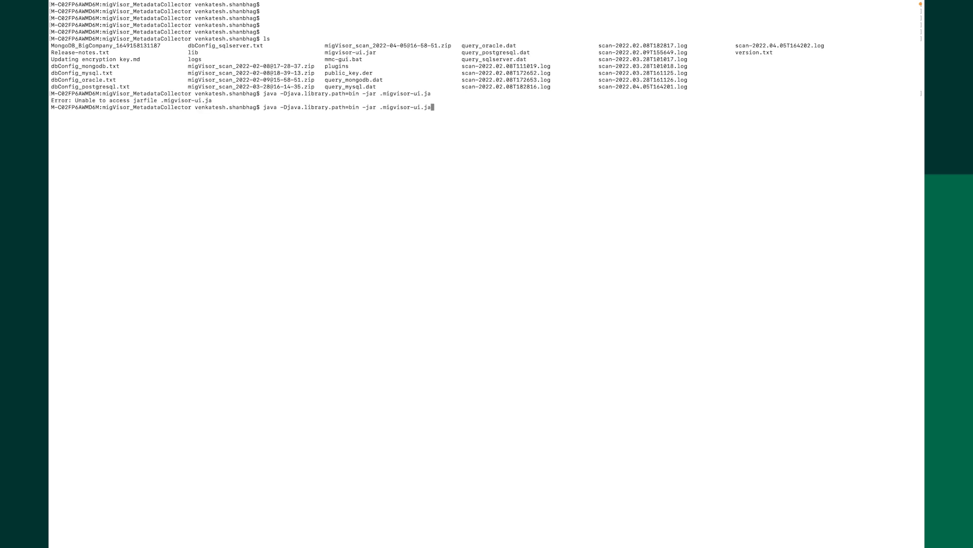
pyautogui.press('Return')
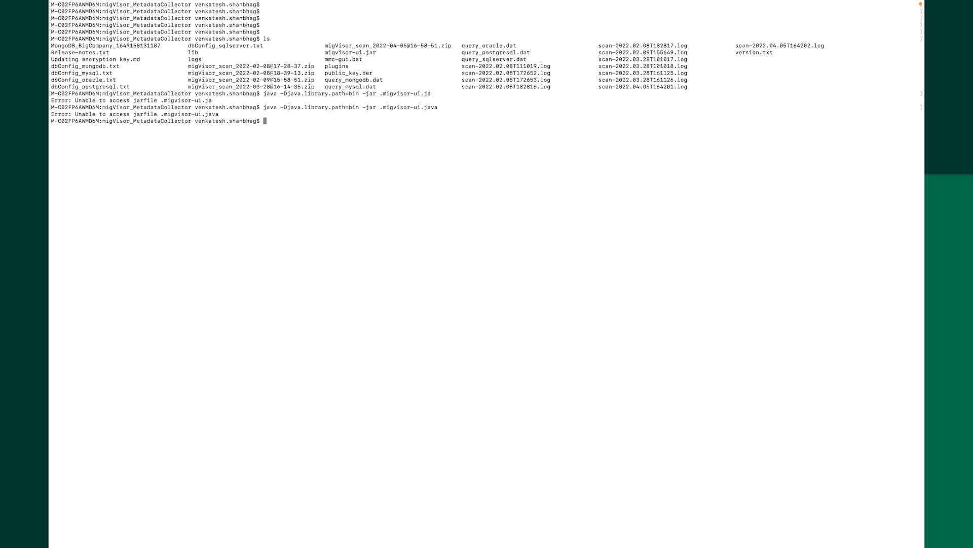
pyautogui.write('java -Djava.library.path=bin -jar .migvisor-ui.java')
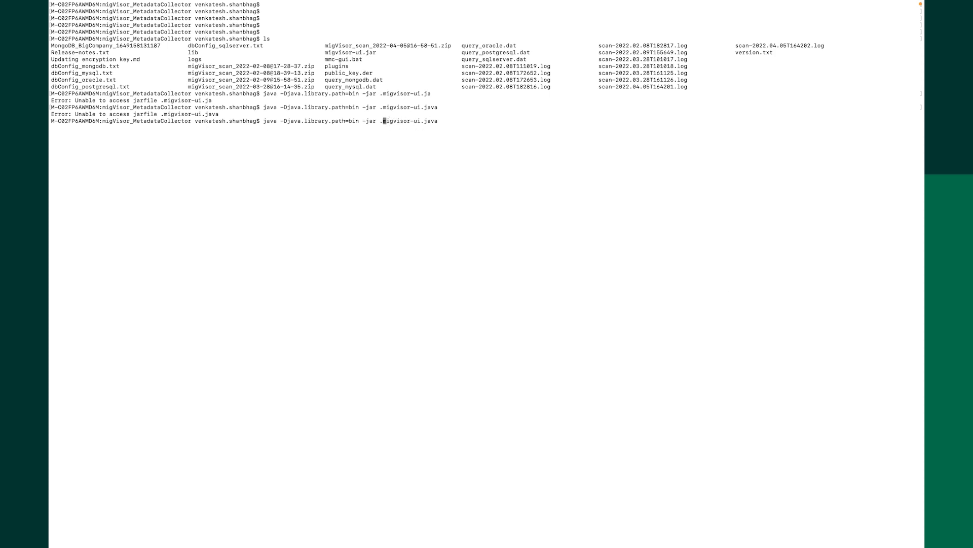
pyautogui.write('r')
pyautogui.press('Return')
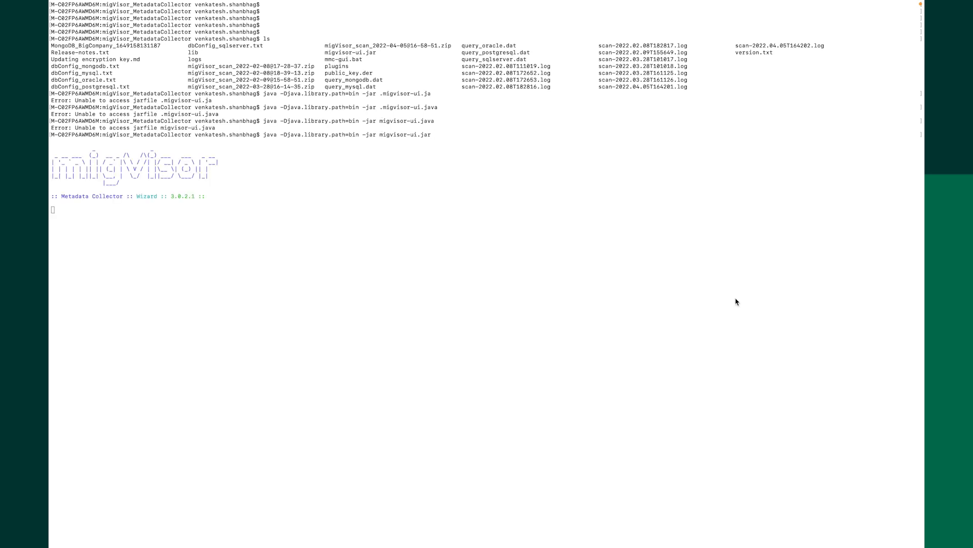
pyautogui.moveTo(414, 273)
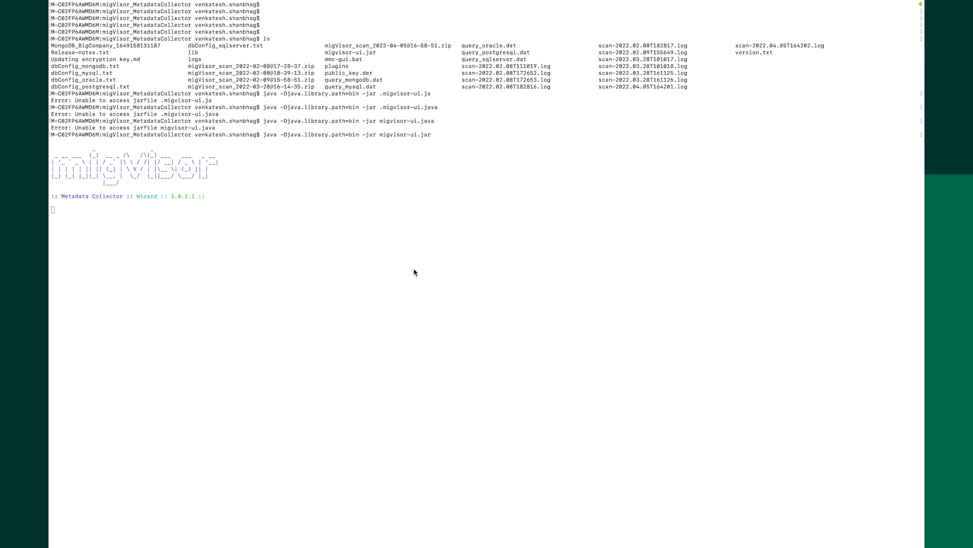
pyautogui.press('Return')
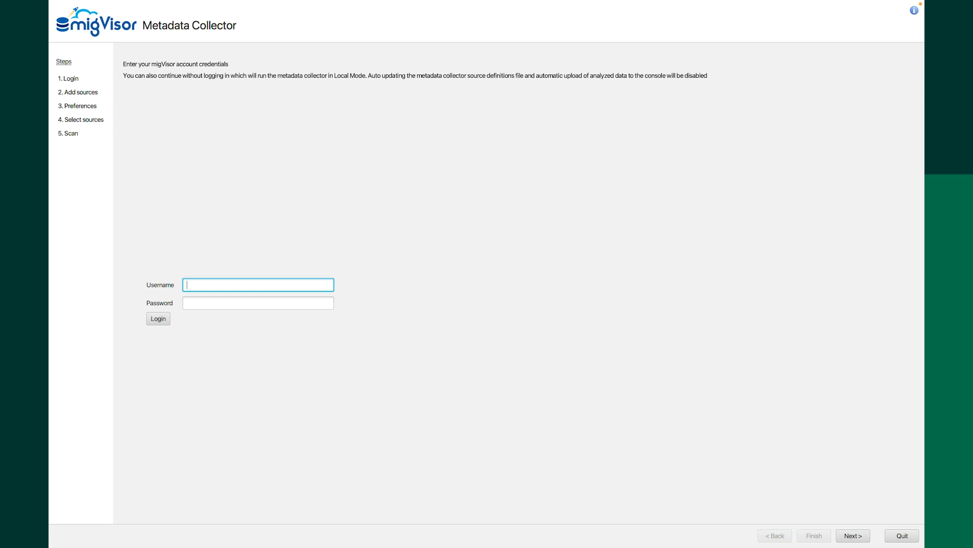
pyautogui.moveTo(402, 139)
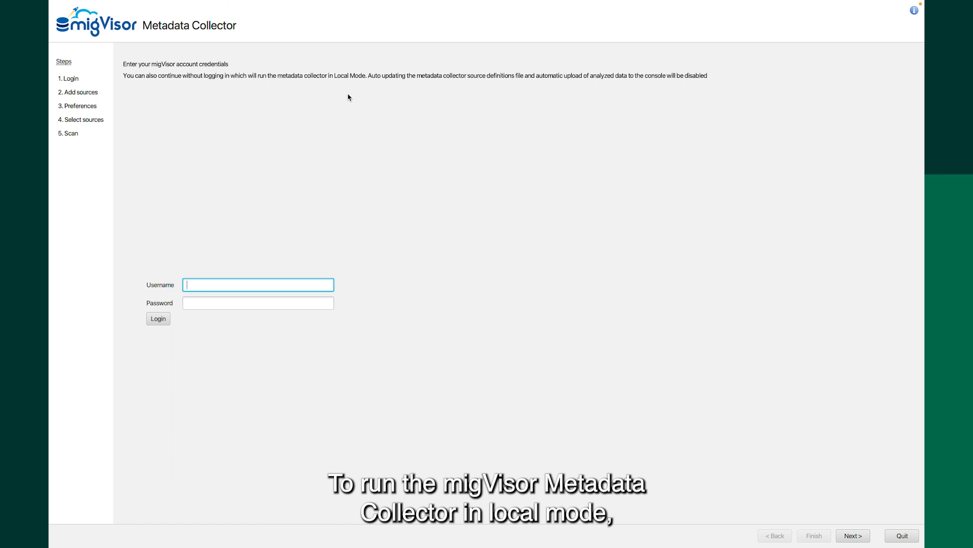
pyautogui.moveTo(270, 156)
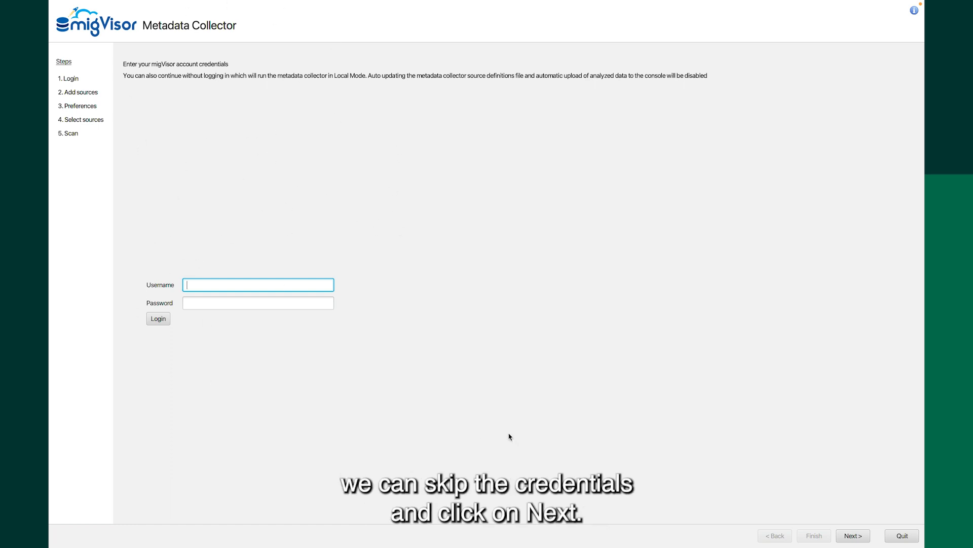
# - Continue without credentials and acknowledge the Running in local mode dialog
pyautogui.click(853, 535)
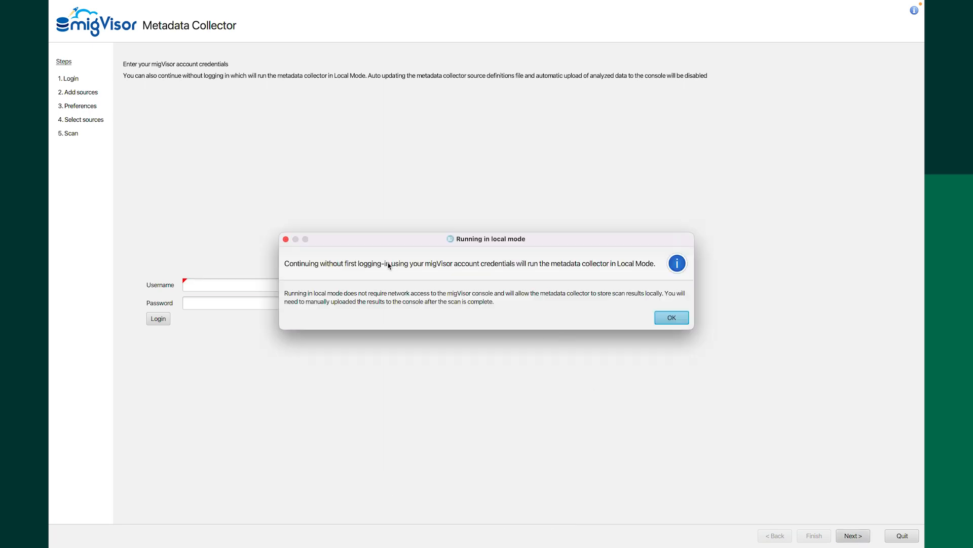
pyautogui.moveTo(634, 268)
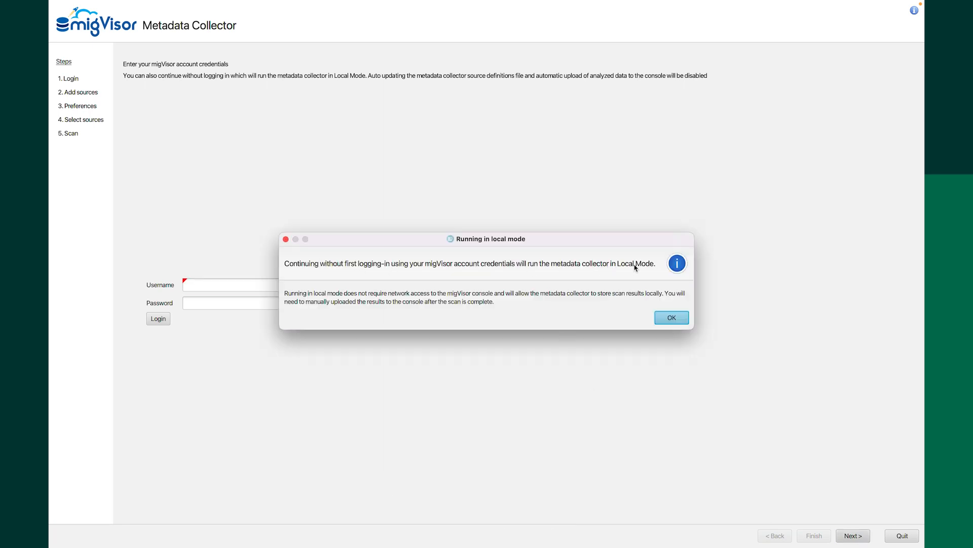
pyautogui.click(671, 317)
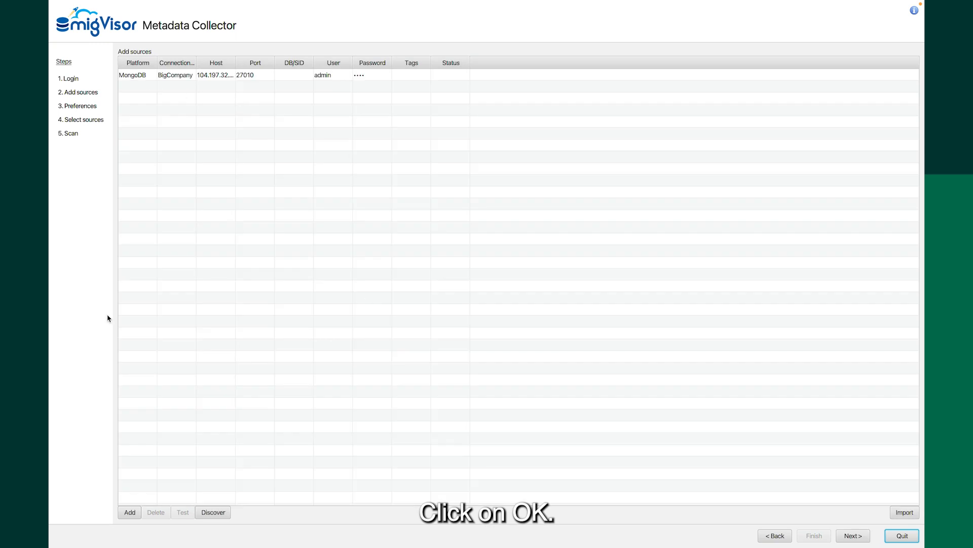
pyautogui.moveTo(253, 195)
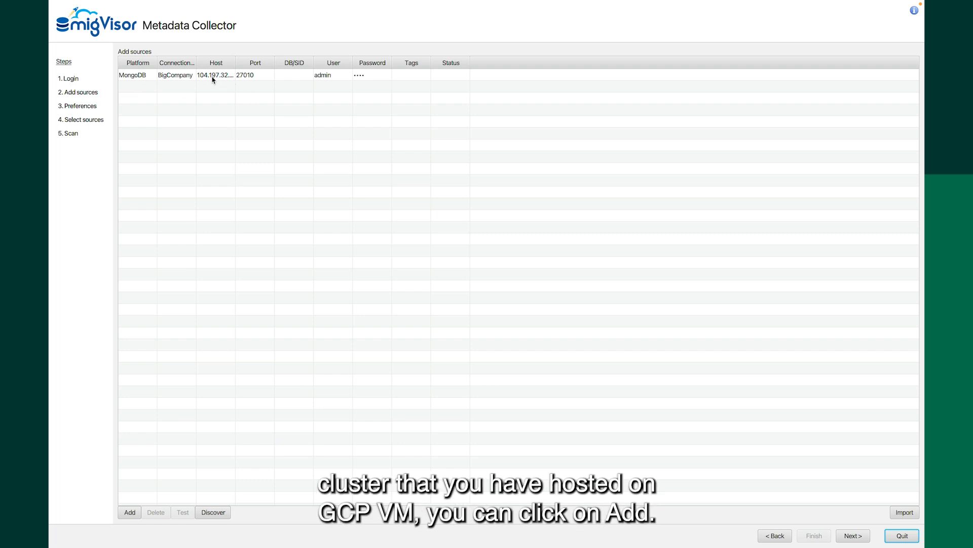
pyautogui.moveTo(135, 526)
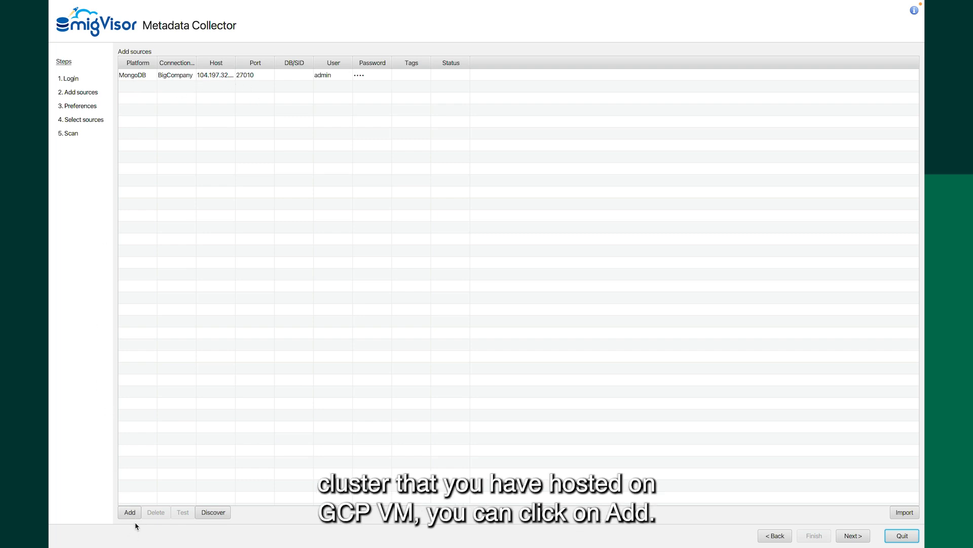
# - Add a MongoDB connection BigCompany with host 104.197.32.123, port 27010 and user admin
pyautogui.click(129, 512)
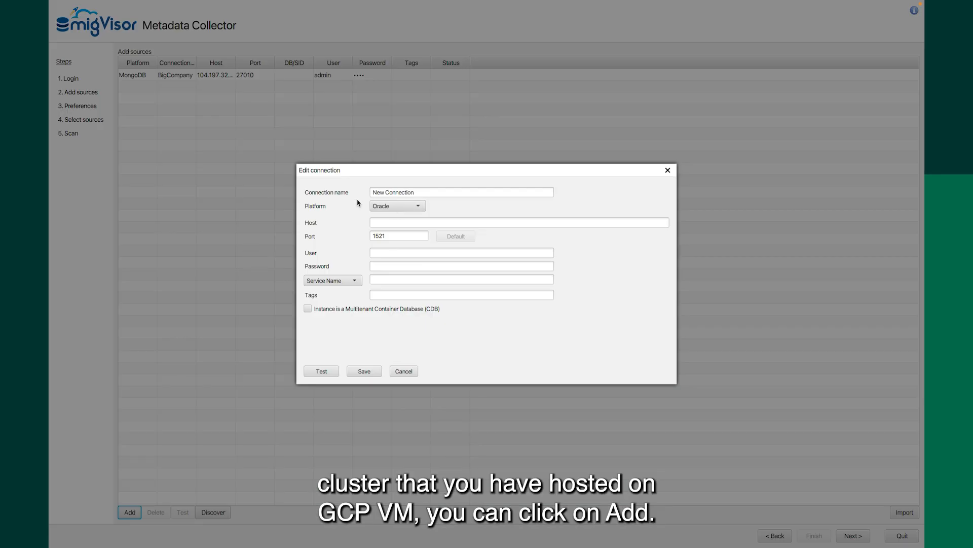
pyautogui.click(397, 206)
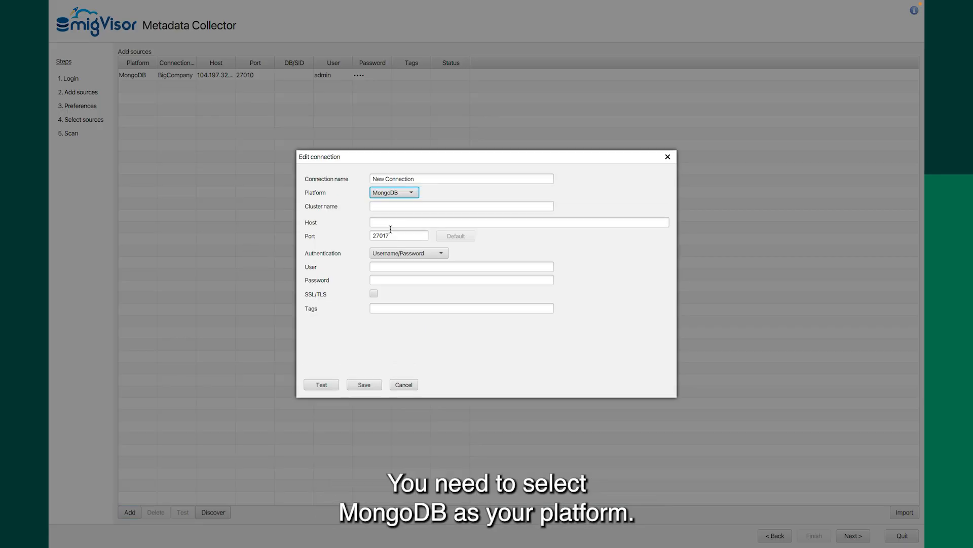
pyautogui.moveTo(349, 191)
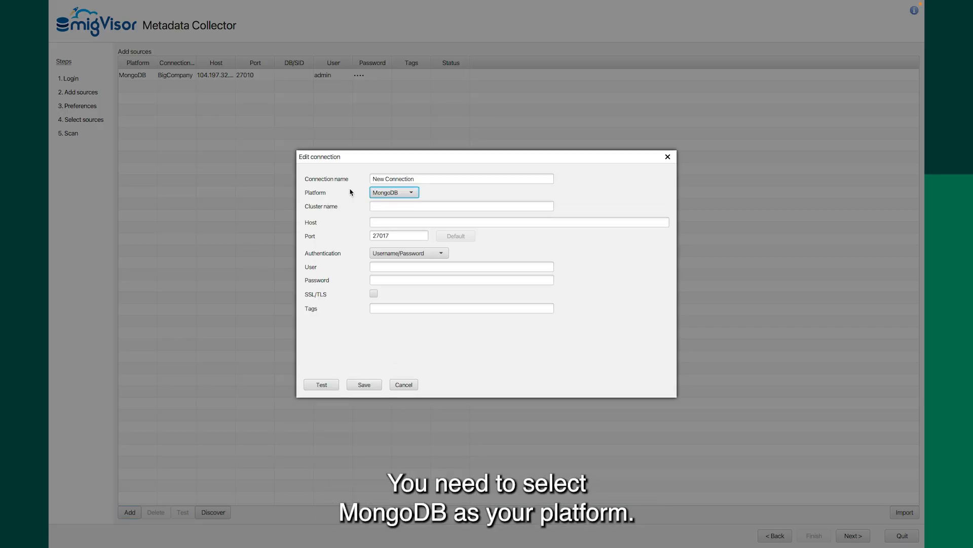
pyautogui.tripleClick(460, 178)
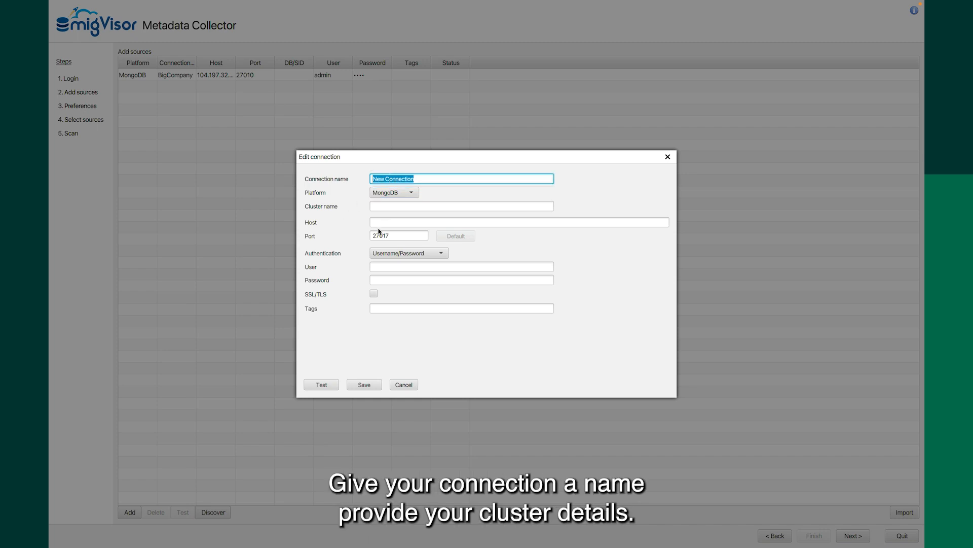
pyautogui.click(460, 206)
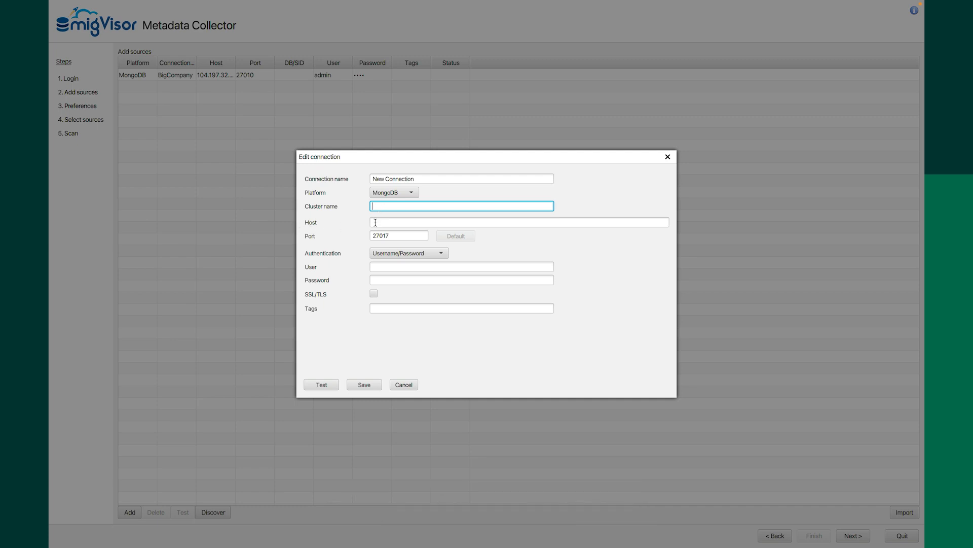
pyautogui.click(518, 222)
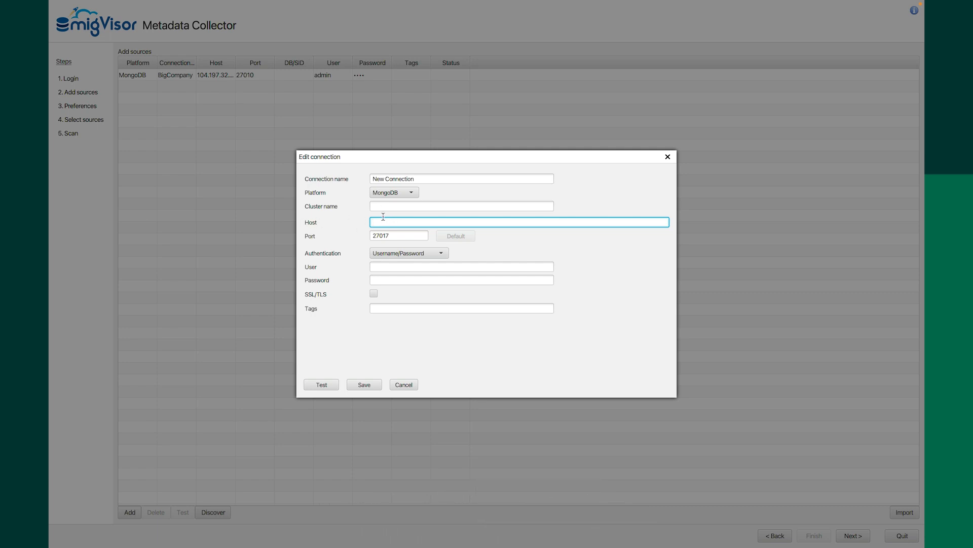
pyautogui.click(398, 235)
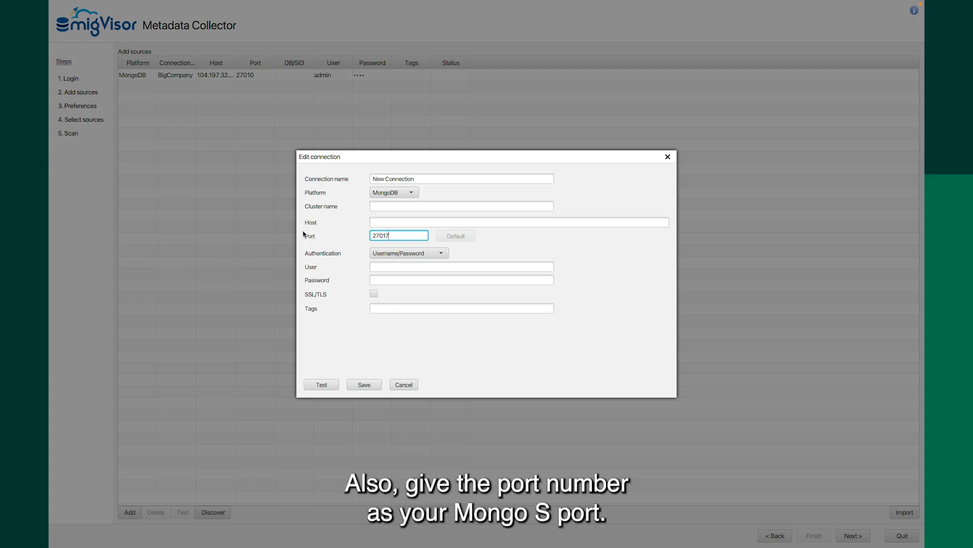
pyautogui.moveTo(310, 234)
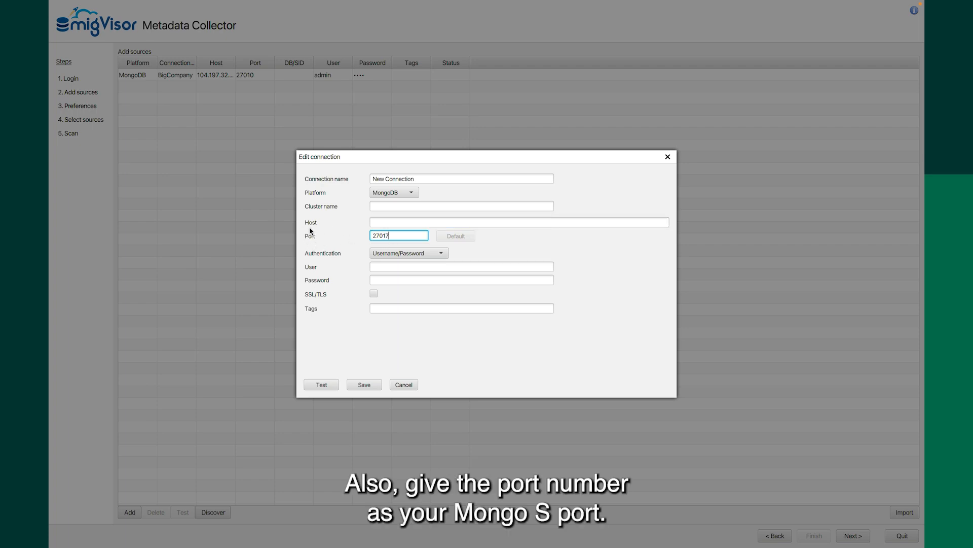
pyautogui.moveTo(406, 275)
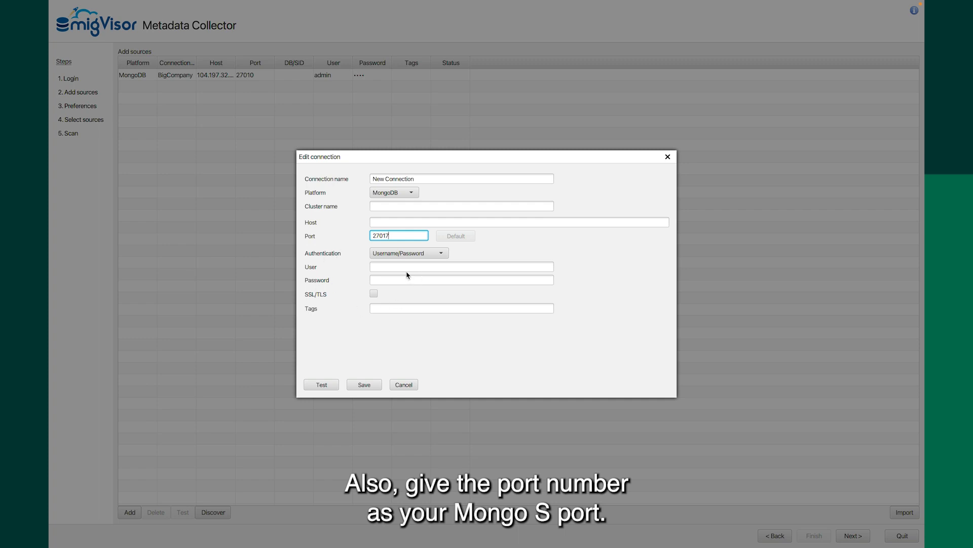
pyautogui.moveTo(312, 346)
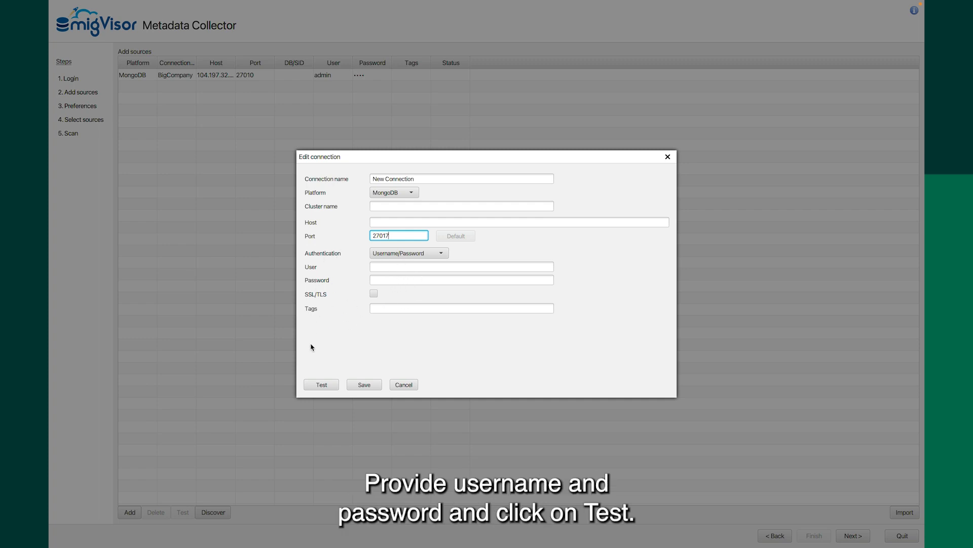
pyautogui.click(402, 385)
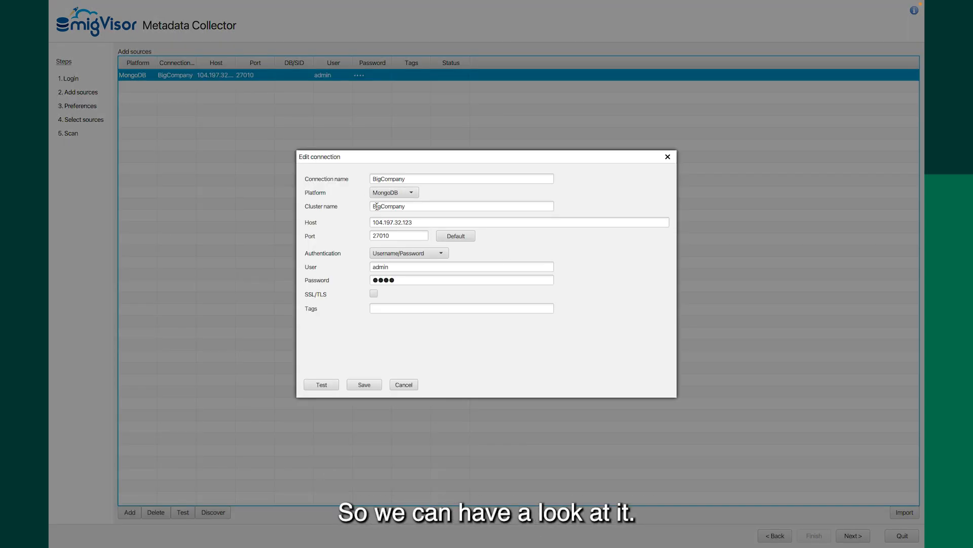
# - Test the BigCompany connection until Successfully connected, then save it to the sources list
pyautogui.click(518, 222)
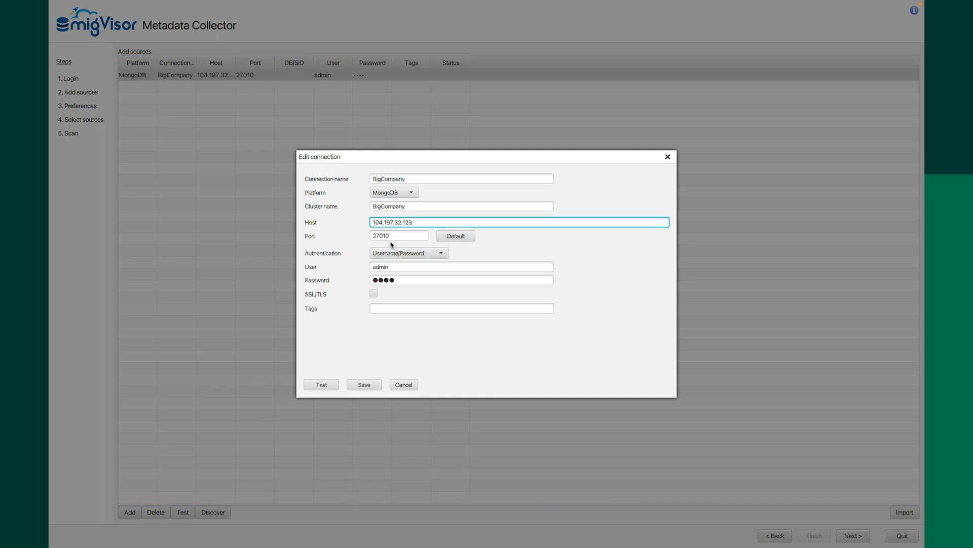
pyautogui.click(399, 235)
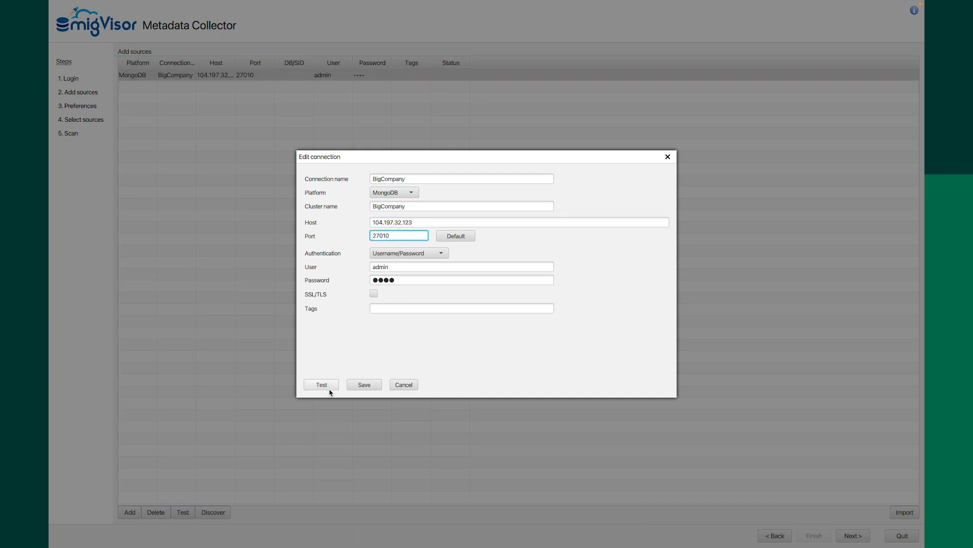
pyautogui.click(321, 385)
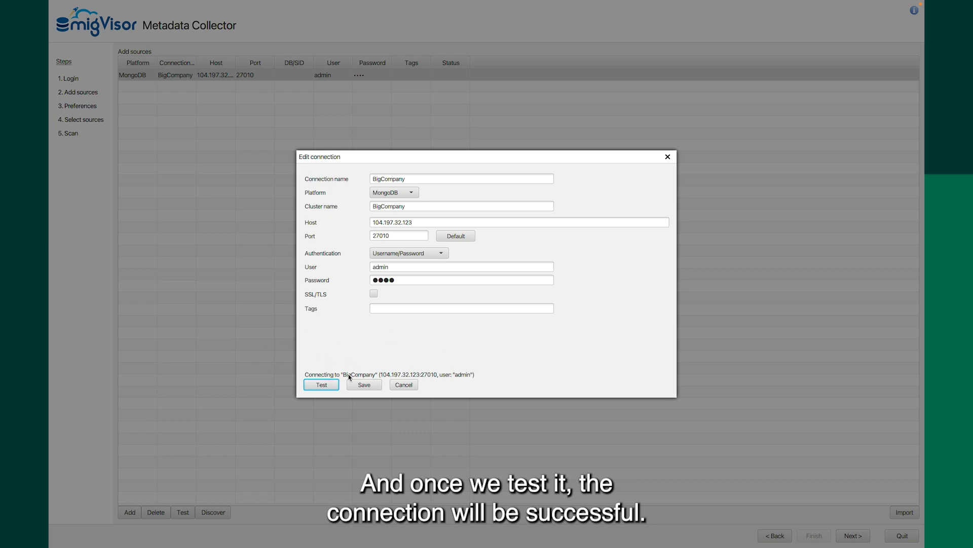
pyautogui.click(322, 384)
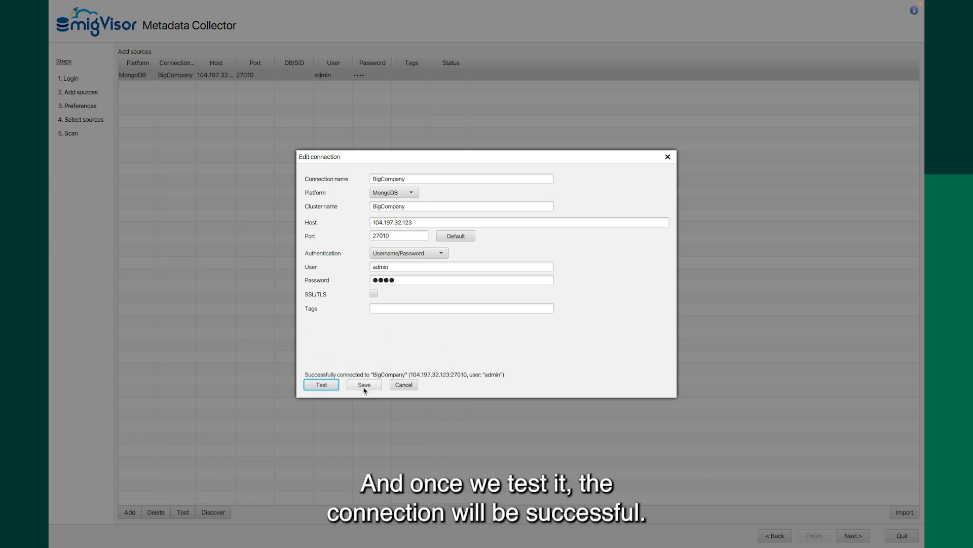
pyautogui.click(364, 384)
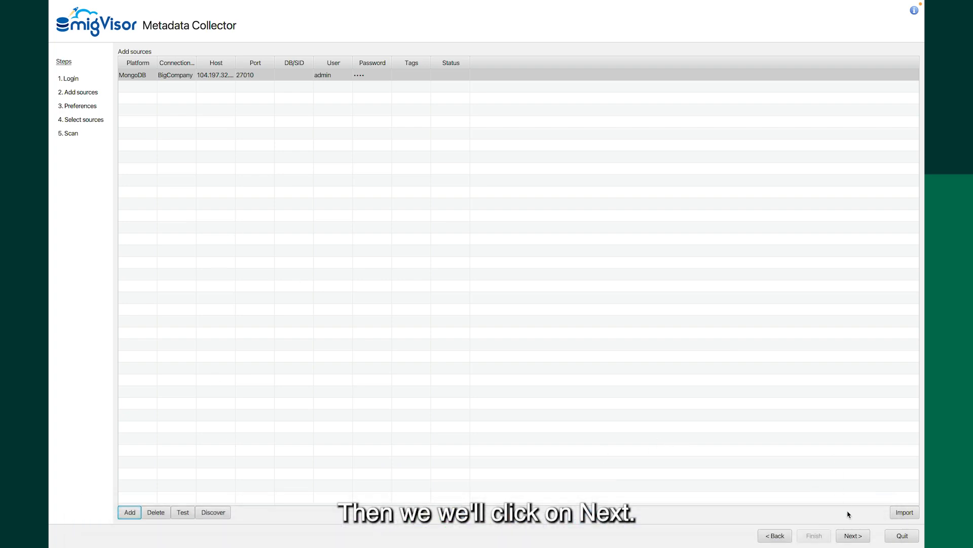
# - Advance to Data output and choose Save to ZIP file (un-encrypted) for manual upload
pyautogui.click(853, 536)
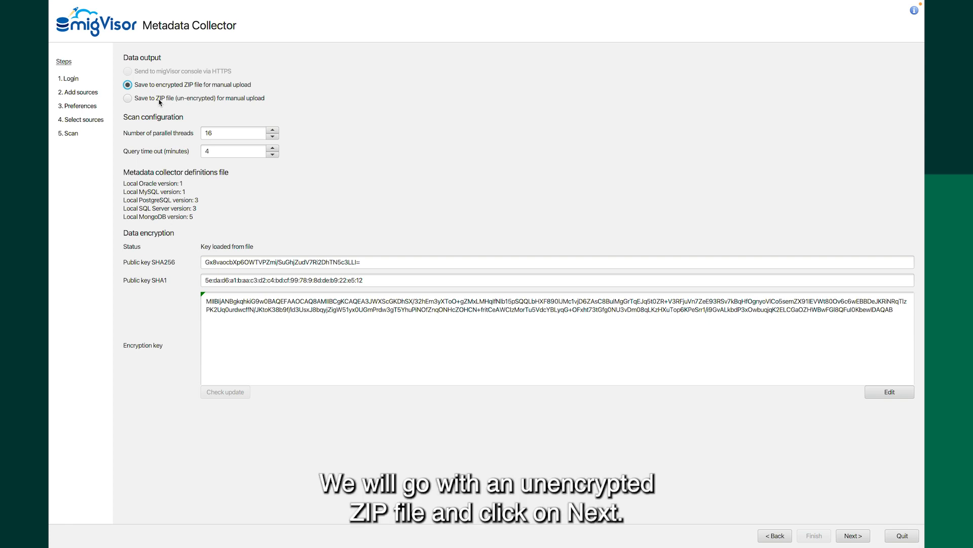
pyautogui.click(129, 98)
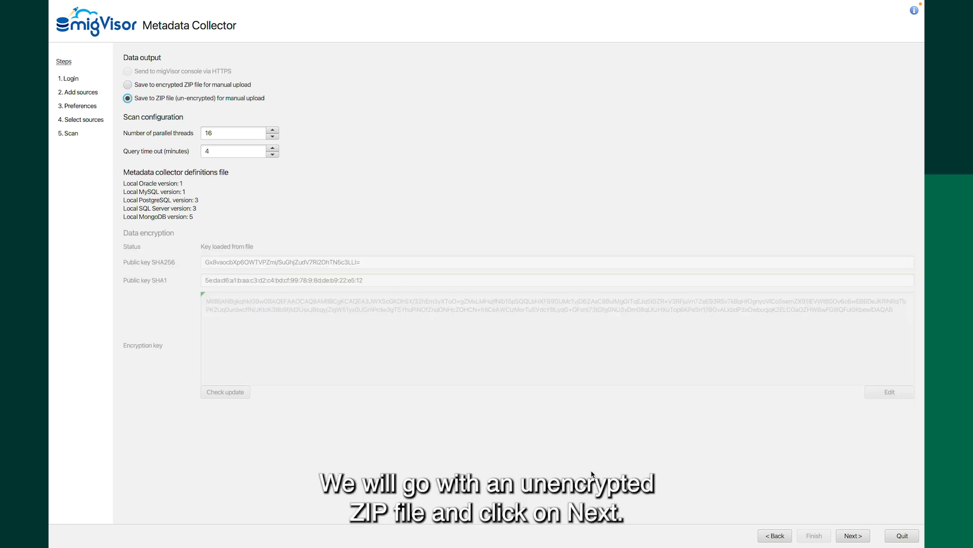
pyautogui.moveTo(576, 274)
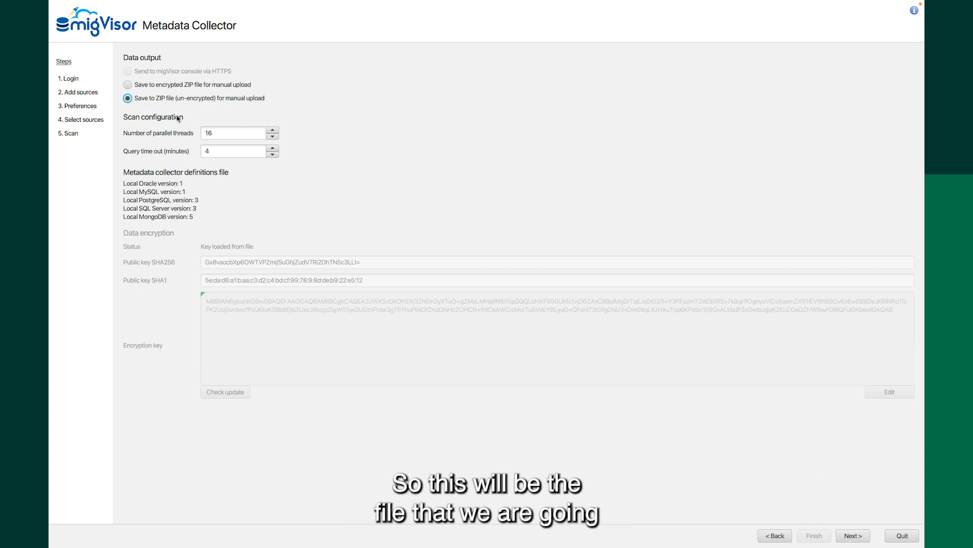
pyautogui.moveTo(107, 115)
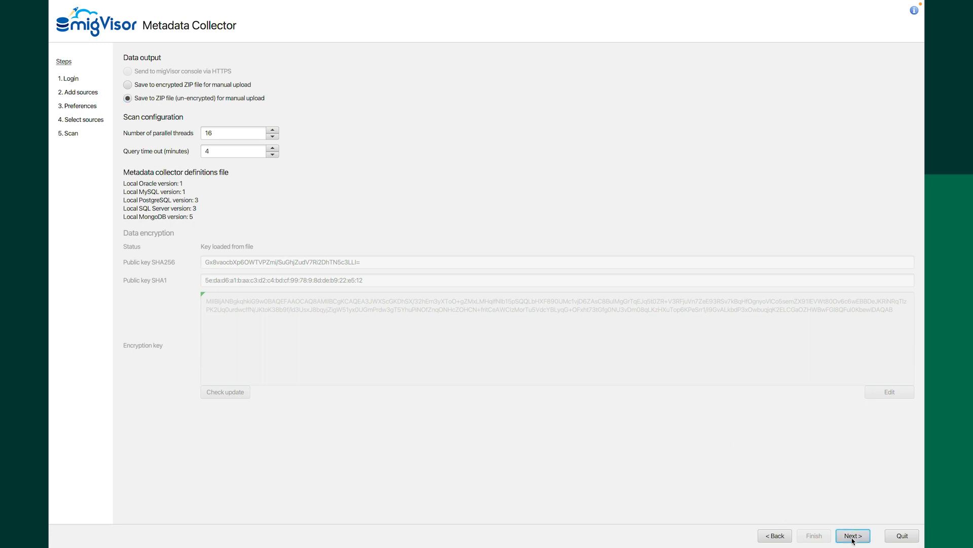
# - Advance to source selection with the BigCompany MongoDB source at 104.197.32.123 marked for scanning
pyautogui.click(853, 535)
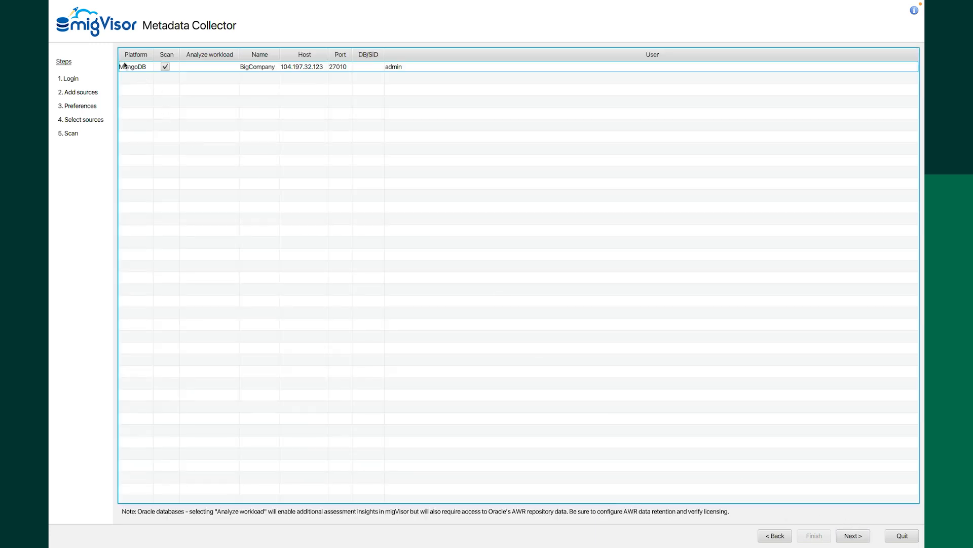
pyautogui.moveTo(140, 98)
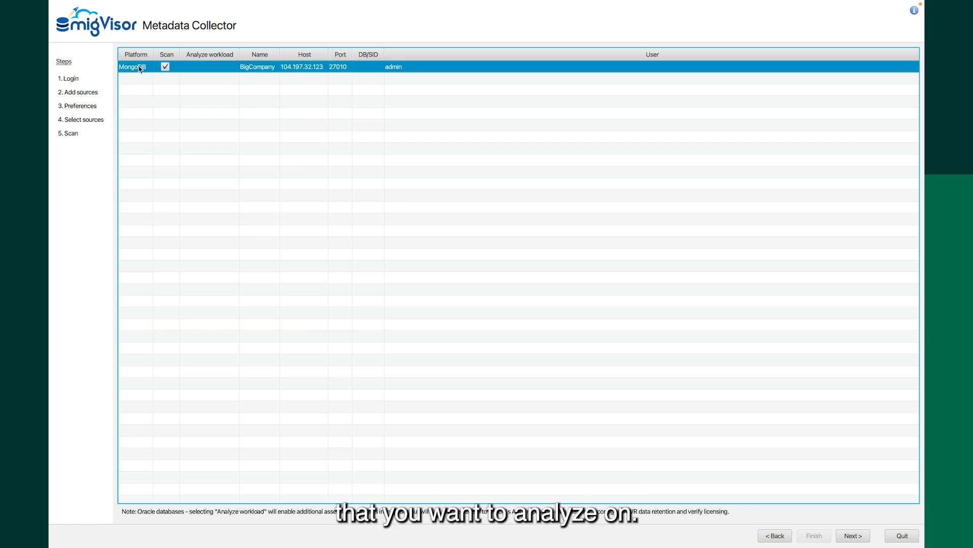
pyautogui.moveTo(576, 377)
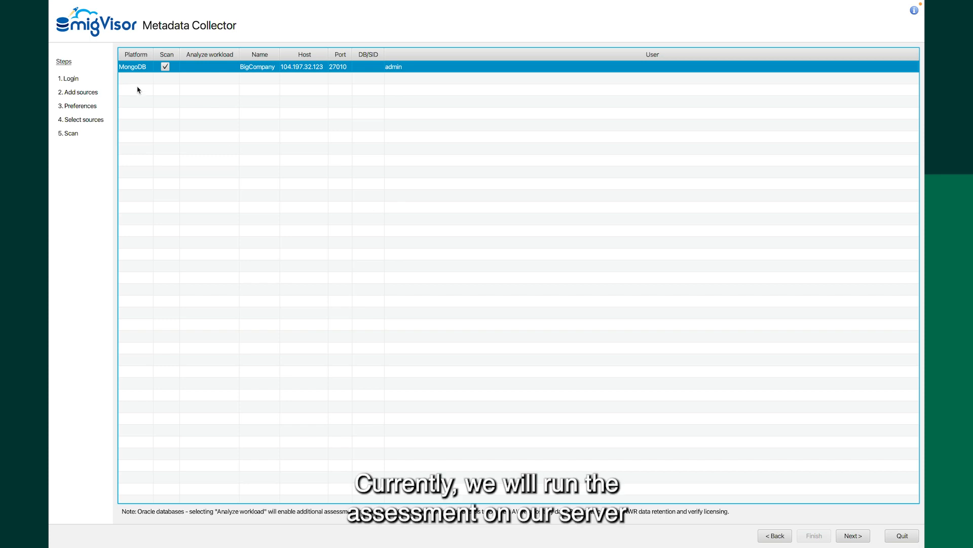
pyautogui.moveTo(262, 70)
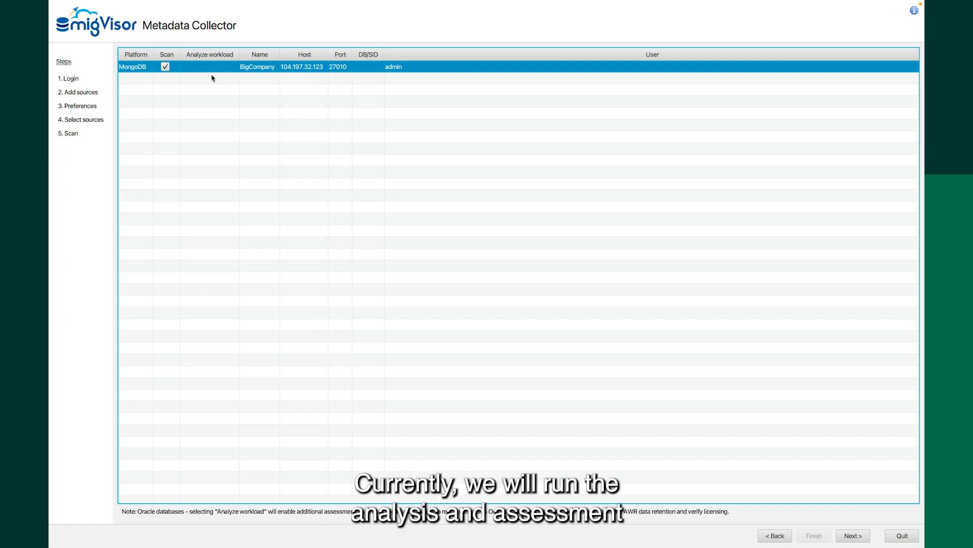
pyautogui.moveTo(281, 79)
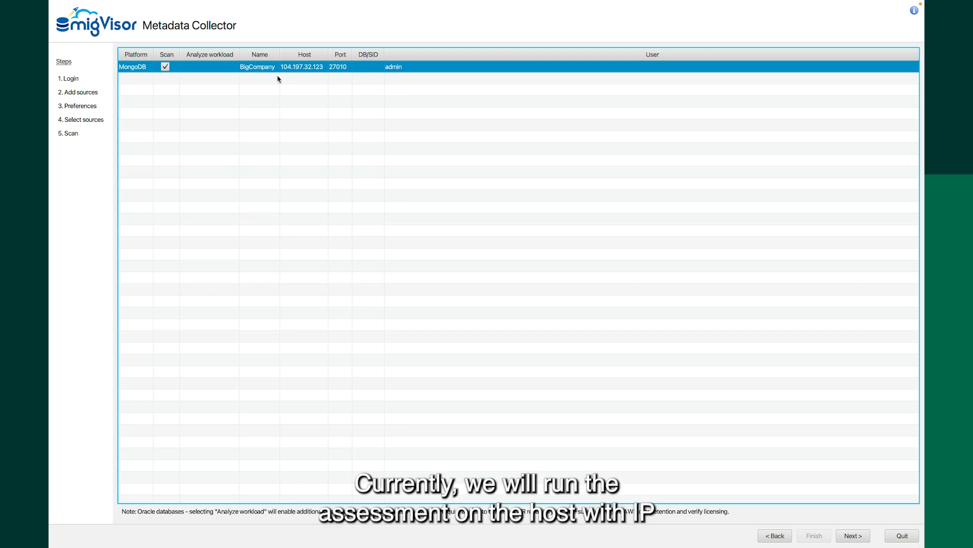
pyautogui.moveTo(324, 74)
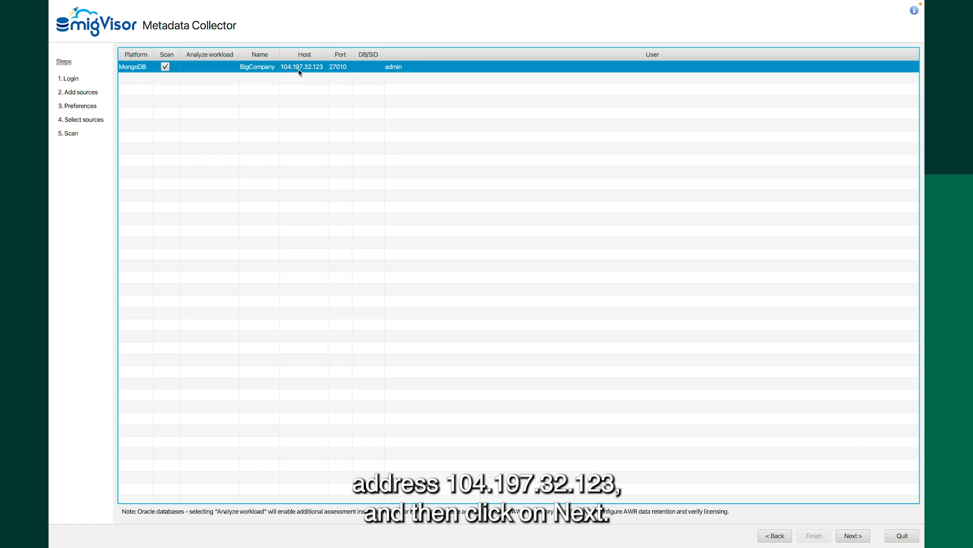
pyautogui.moveTo(409, 195)
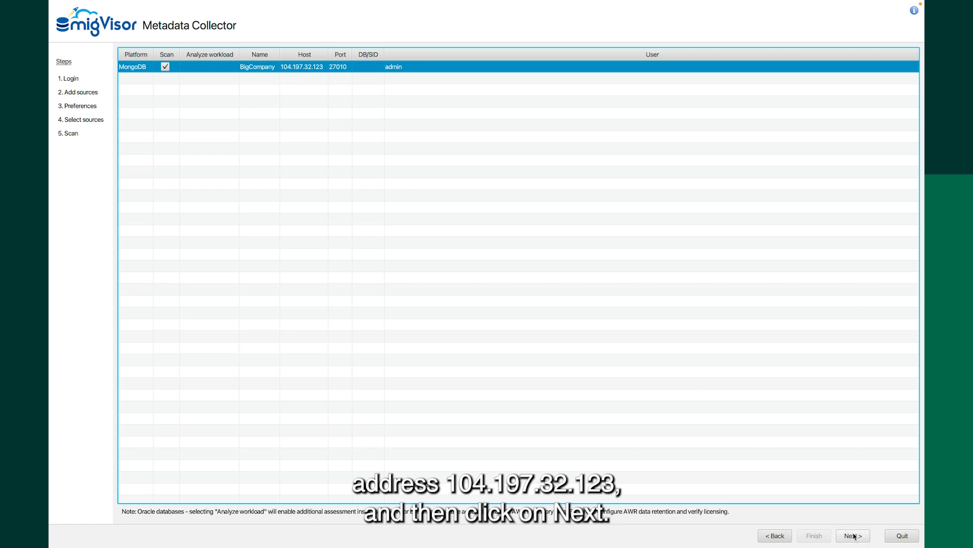
# - Run the scan on the BigCompany MongoDB source until its status shows 'Saved to zip file'
pyautogui.click(853, 535)
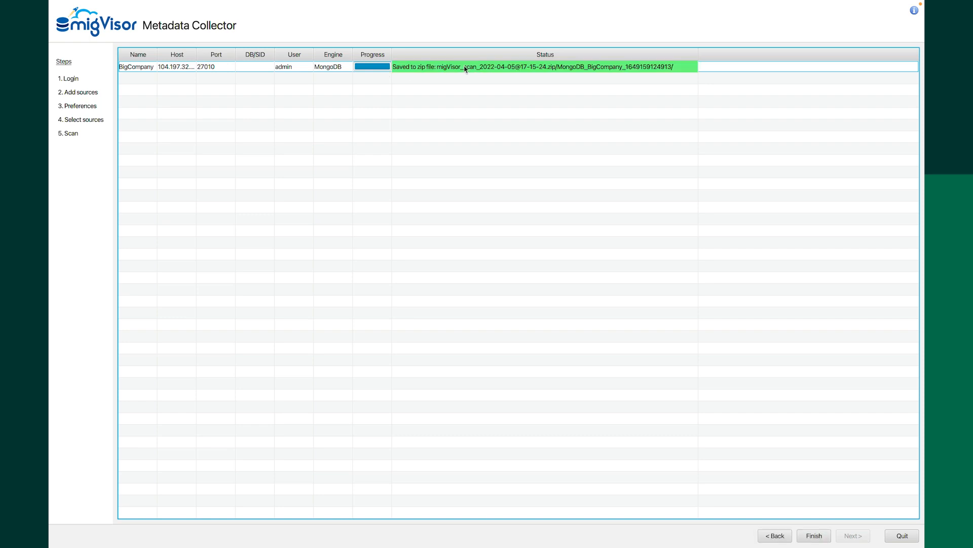
pyautogui.moveTo(350, 54)
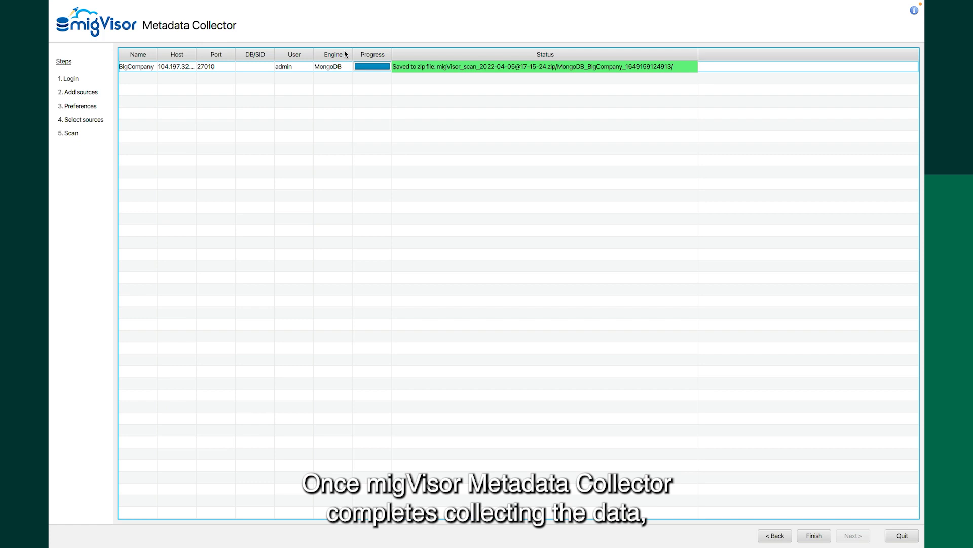
pyautogui.moveTo(386, 62)
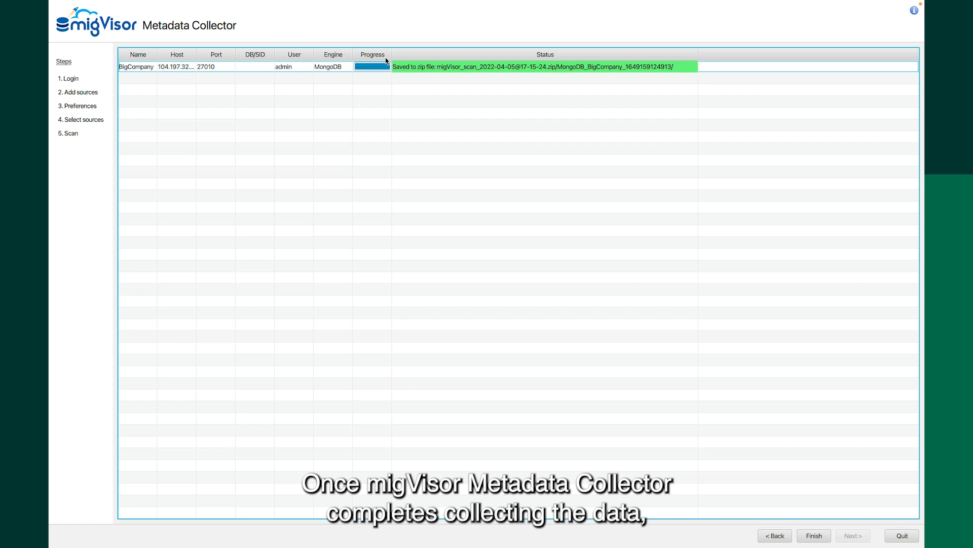
pyautogui.moveTo(433, 88)
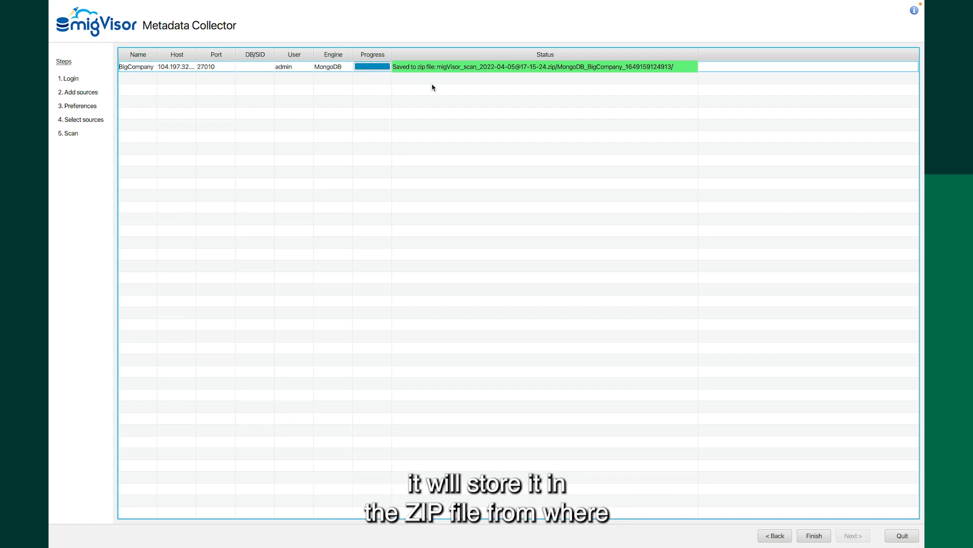
pyautogui.moveTo(505, 71)
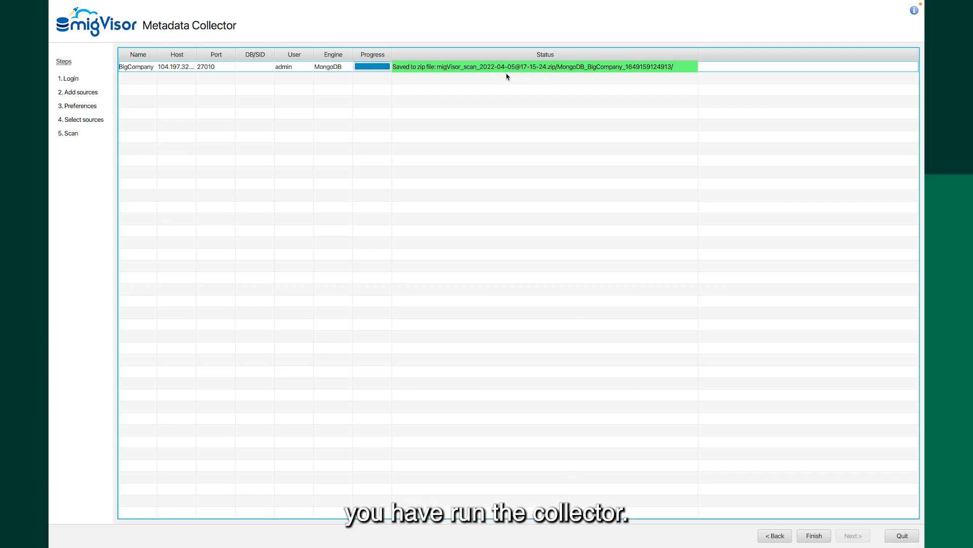
pyautogui.moveTo(519, 95)
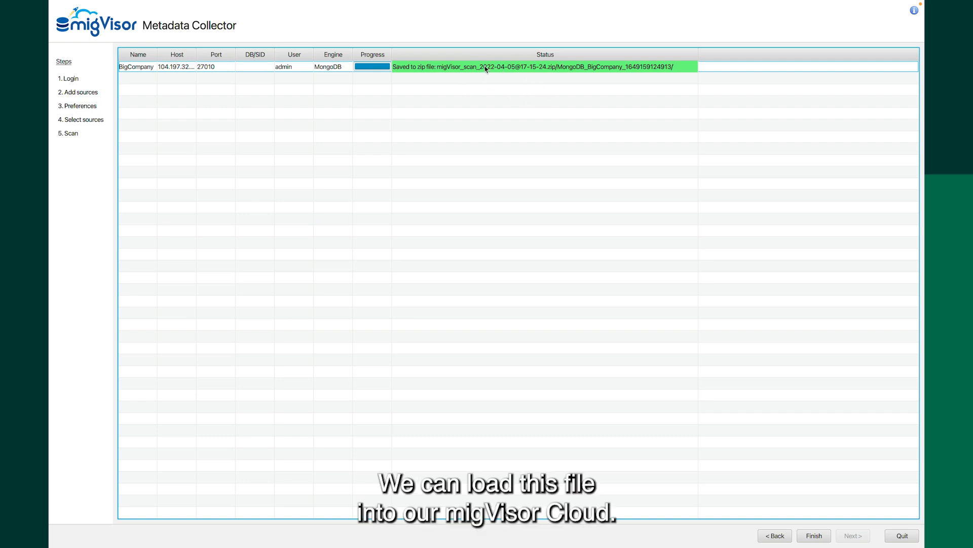
pyautogui.moveTo(449, 68)
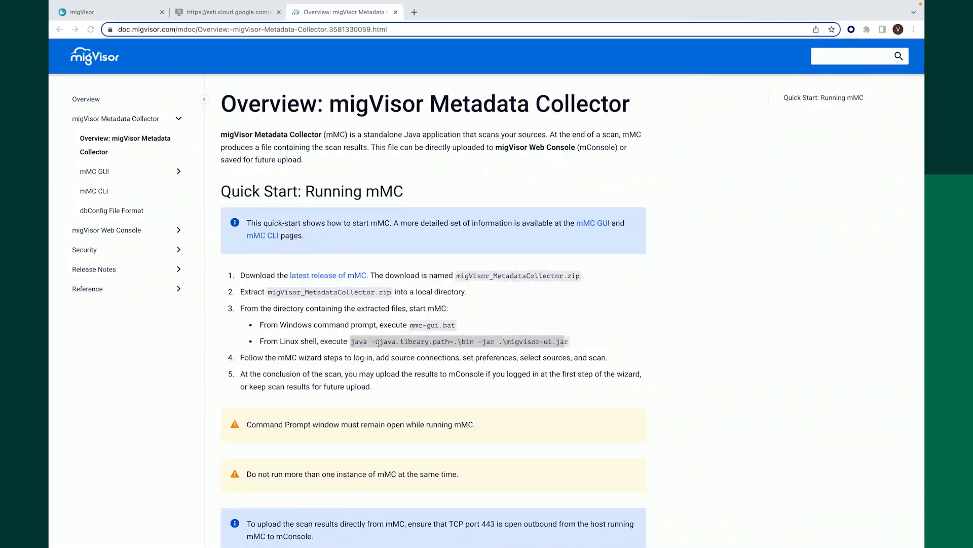
# - Return to the migVisor cloud console and show its Home dashboard listing MongoDB sources
pyautogui.click(105, 12)
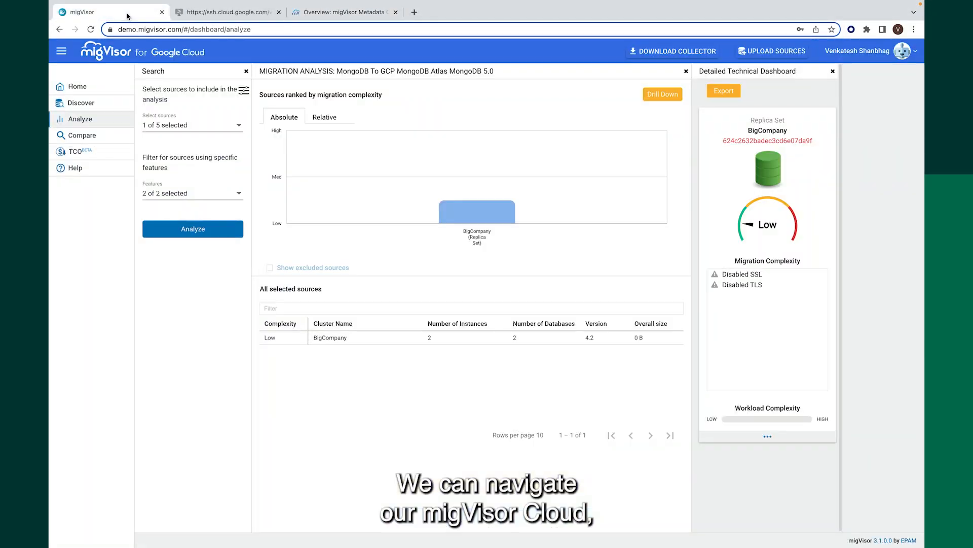
pyautogui.moveTo(276, 262)
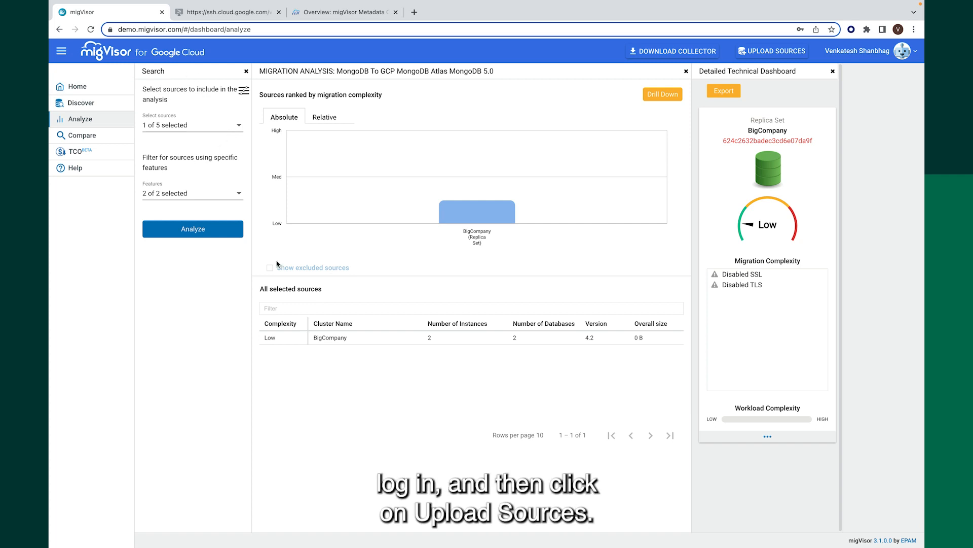
pyautogui.moveTo(79, 87)
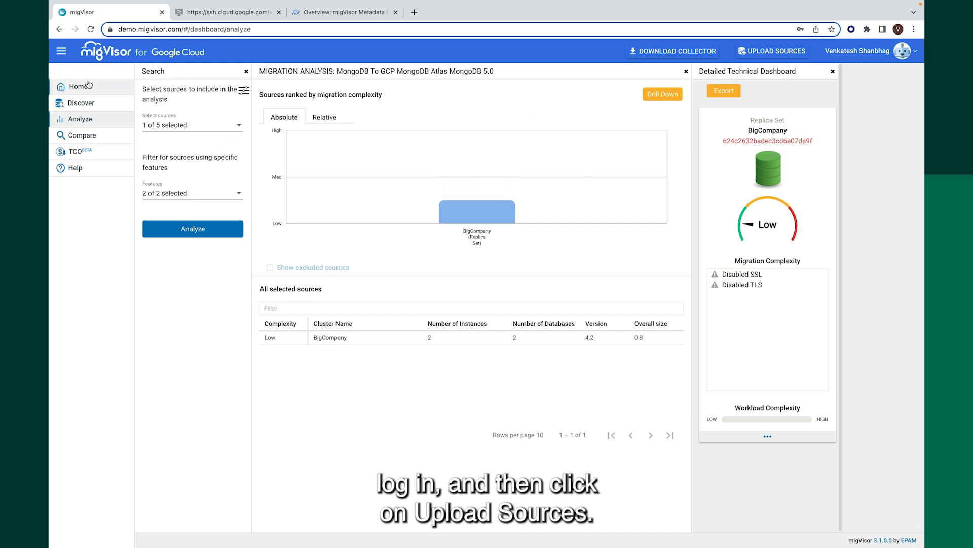
pyautogui.click(77, 87)
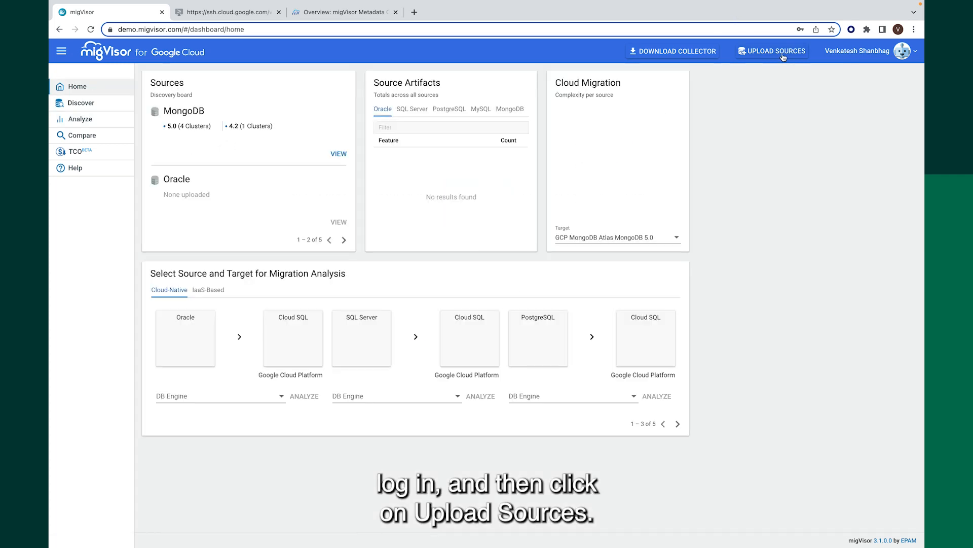
pyautogui.click(772, 51)
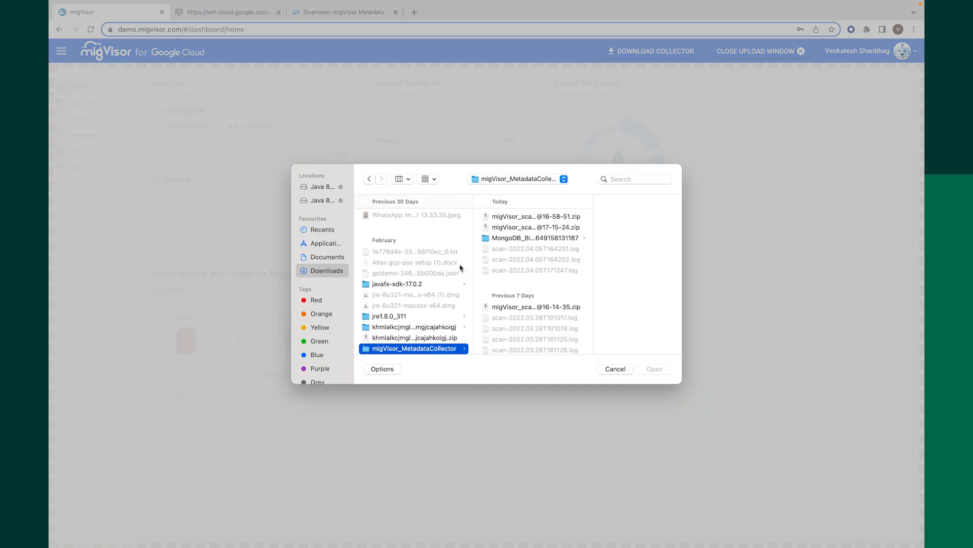
pyautogui.click(322, 229)
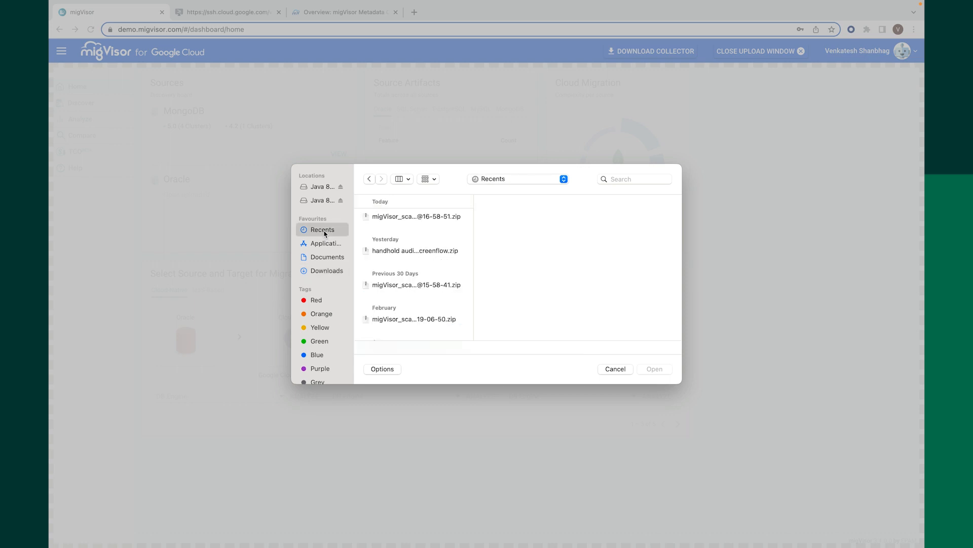
pyautogui.click(417, 216)
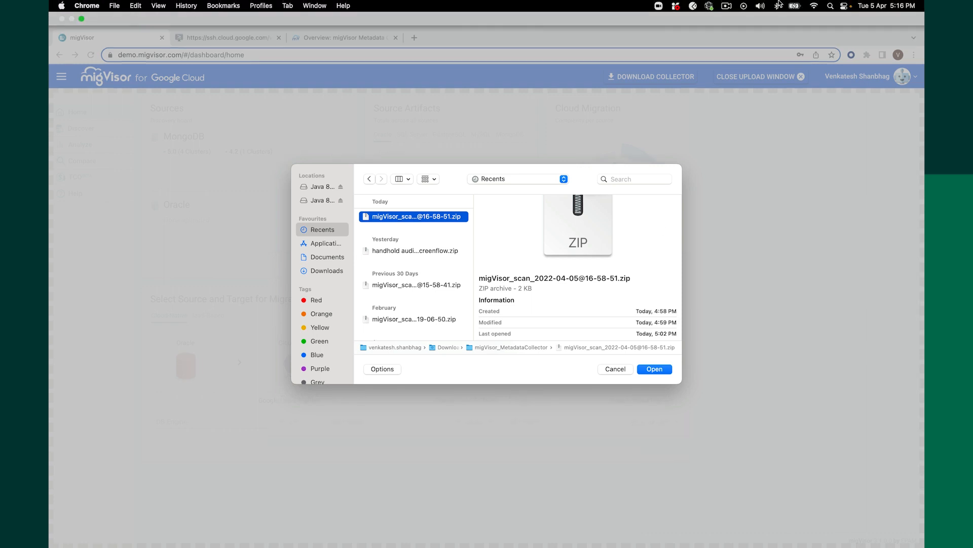
pyautogui.moveTo(314, 273)
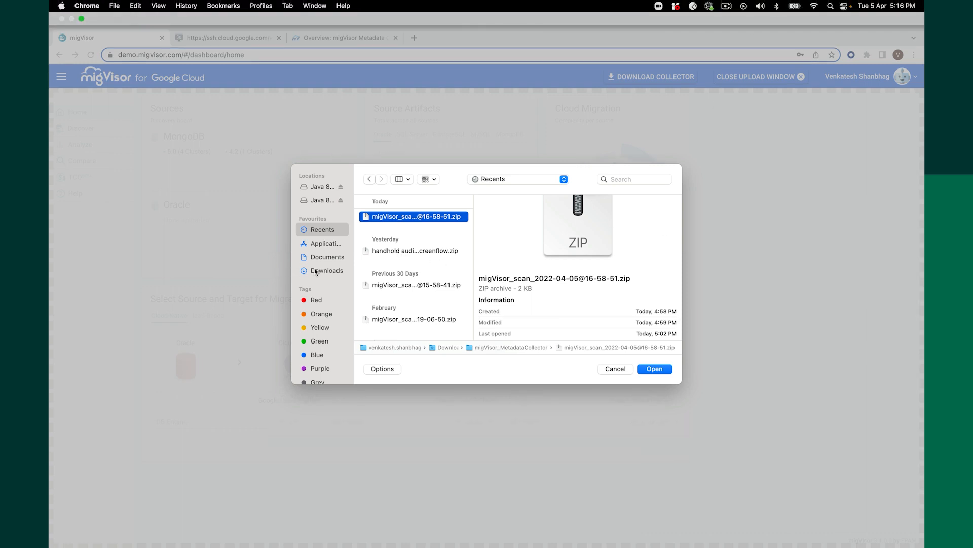
pyautogui.moveTo(412, 216)
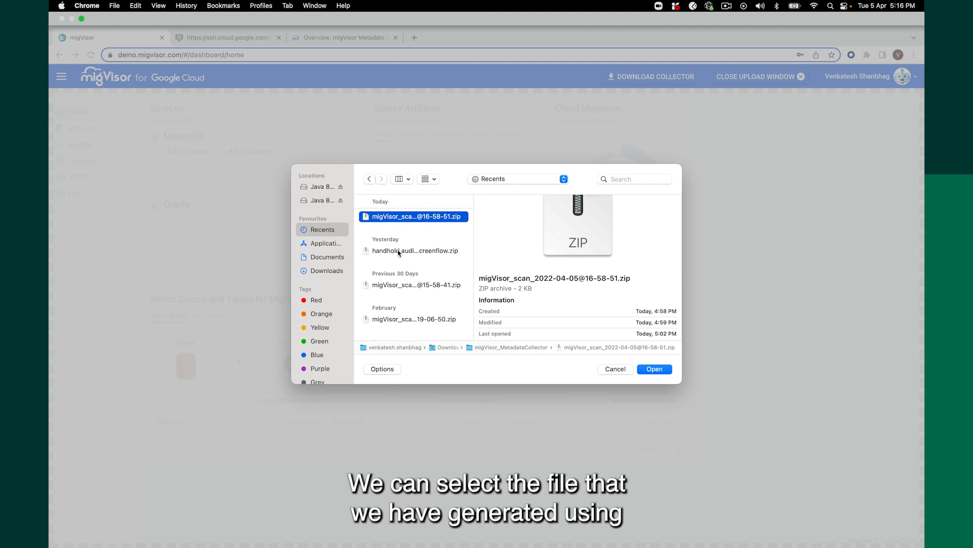
pyautogui.moveTo(399, 211)
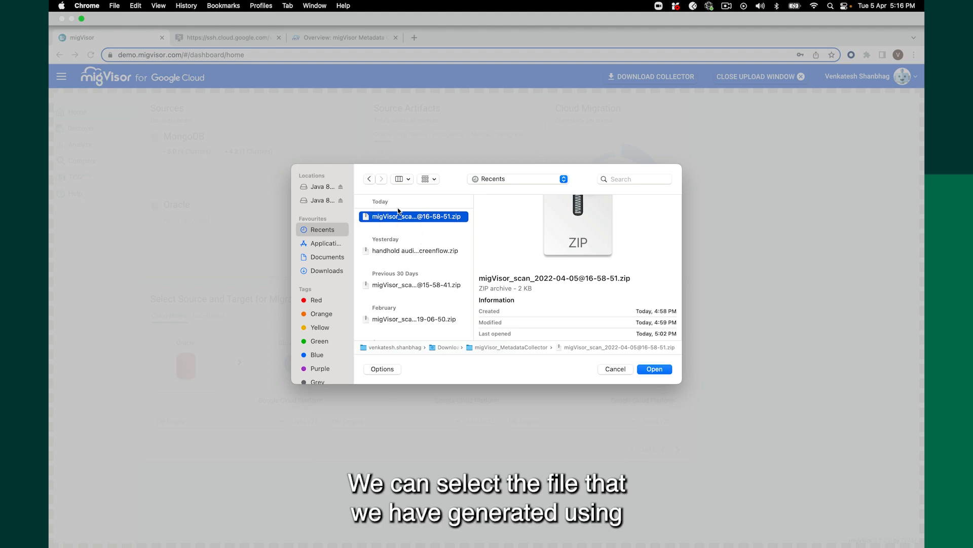
pyautogui.moveTo(438, 231)
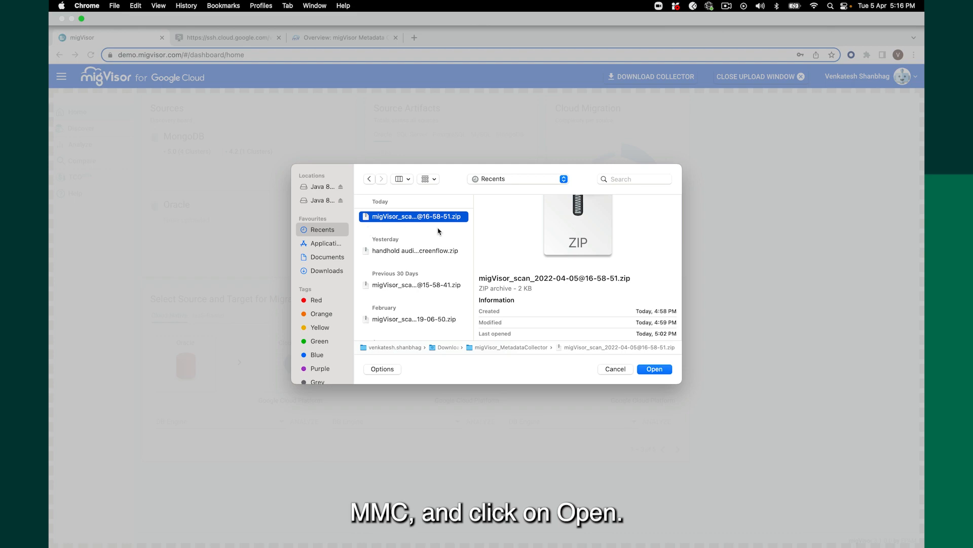
pyautogui.moveTo(466, 265)
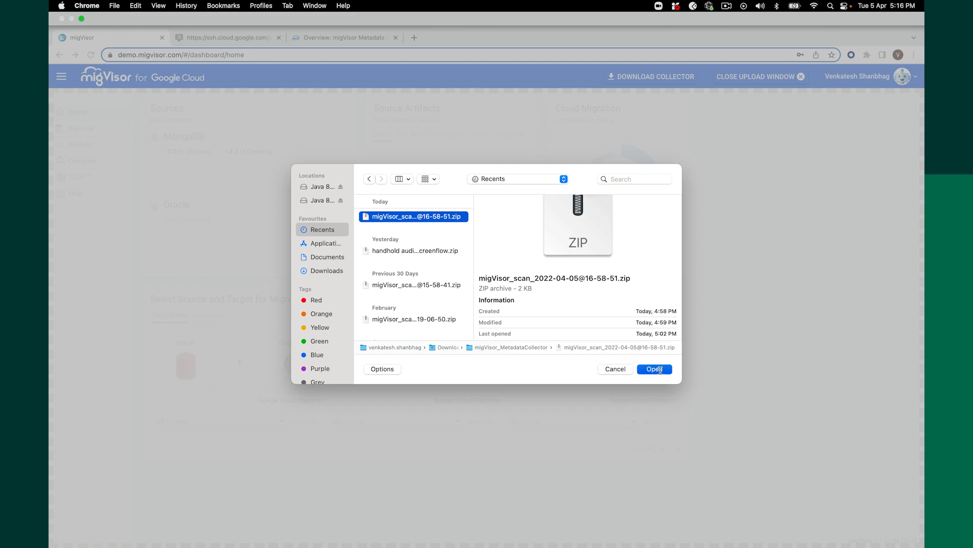
pyautogui.click(654, 369)
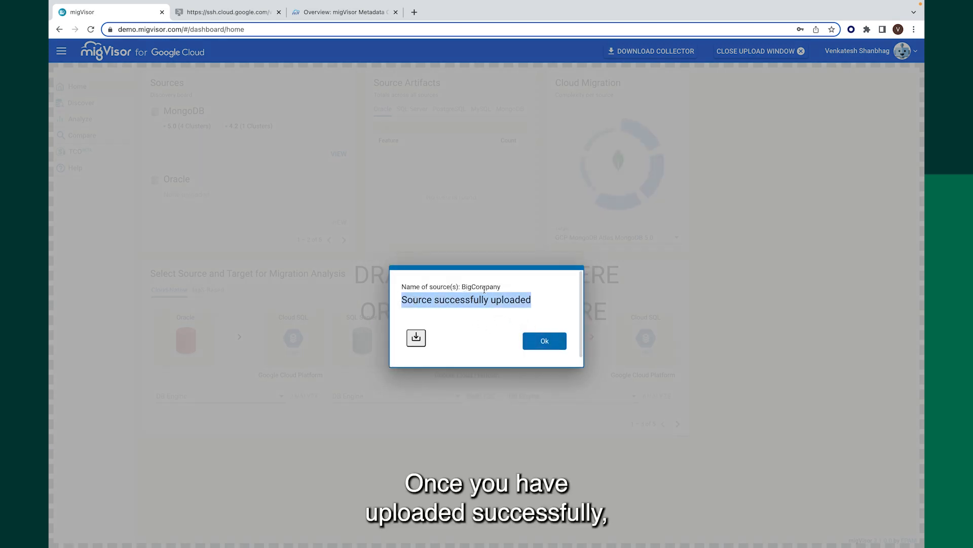
# - Dismiss the upload confirmation and choose the MongoDB → MongoDB Atlas pair with MongoDB 5.0 as target
pyautogui.click(543, 341)
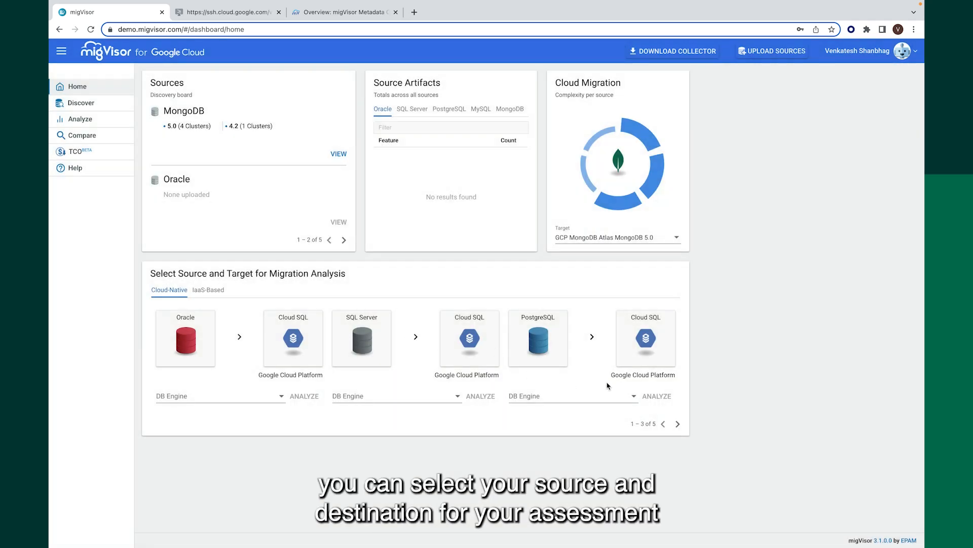
pyautogui.click(677, 424)
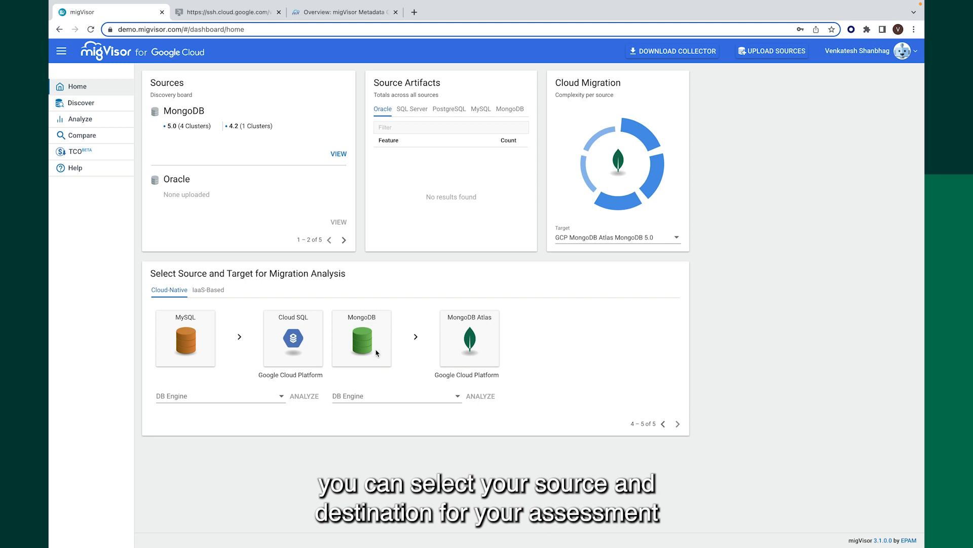
pyautogui.moveTo(236, 289)
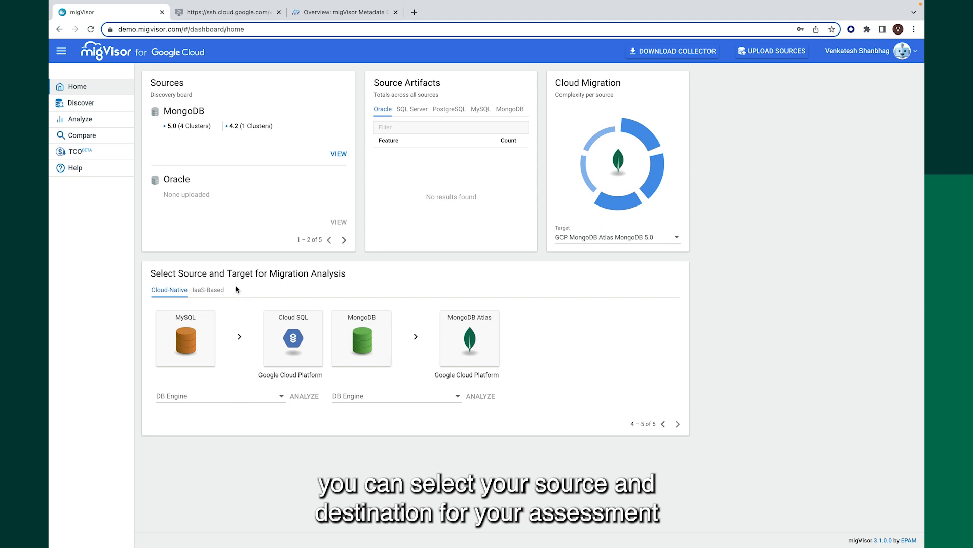
pyautogui.moveTo(458, 400)
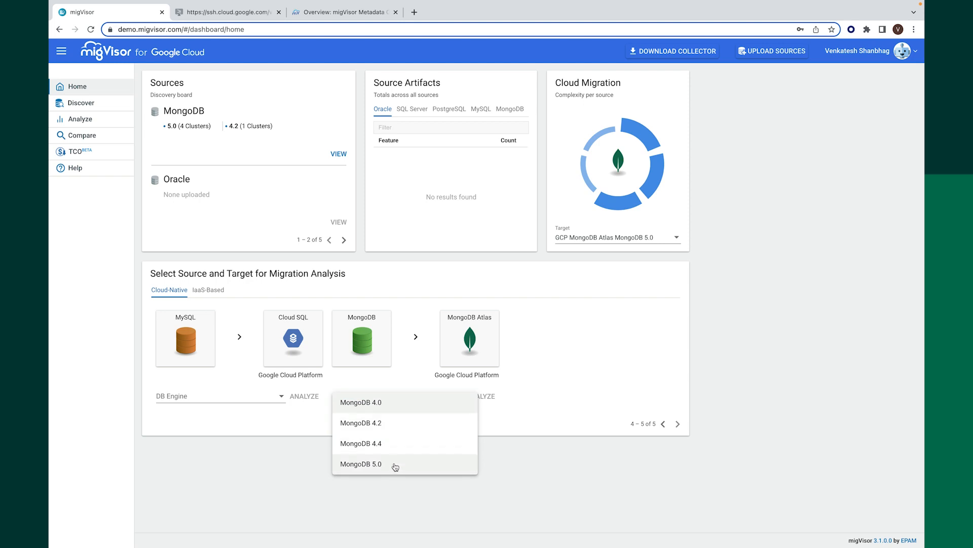
pyautogui.click(361, 463)
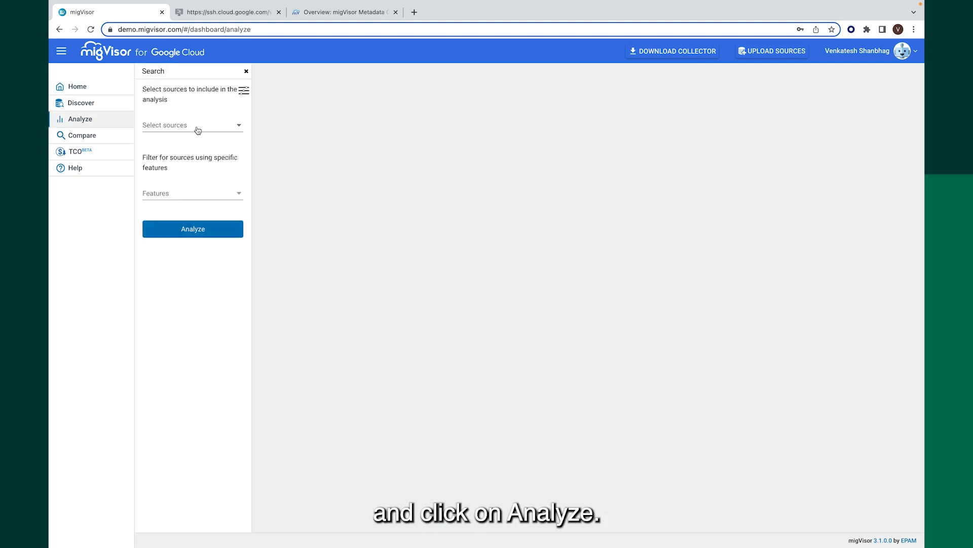
# - Select BigCompany as the only source for the analysis
pyautogui.click(192, 125)
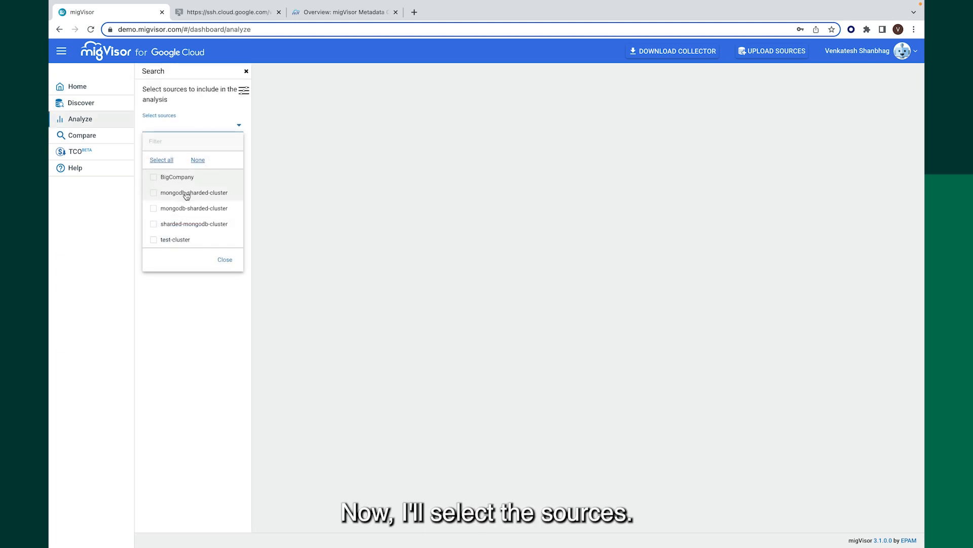
pyautogui.click(153, 177)
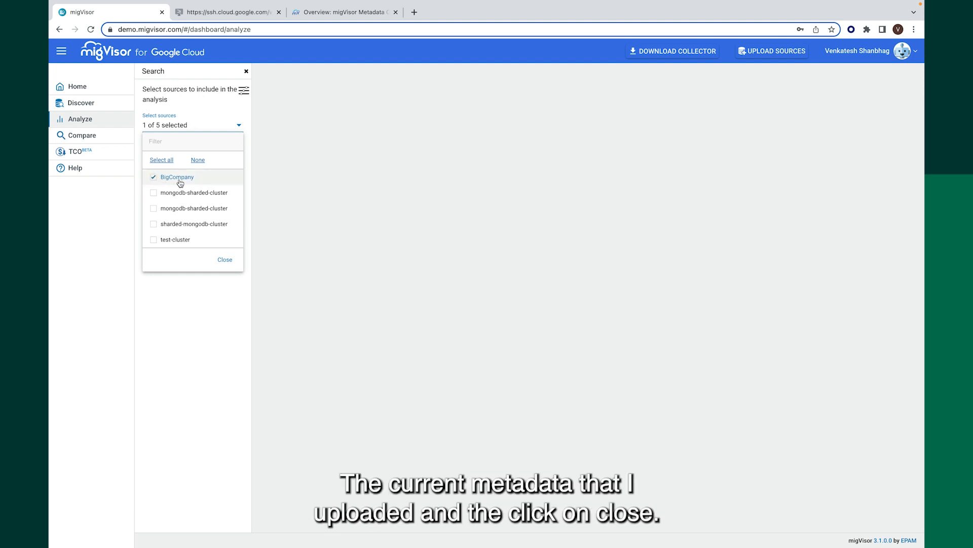
pyautogui.moveTo(175, 172)
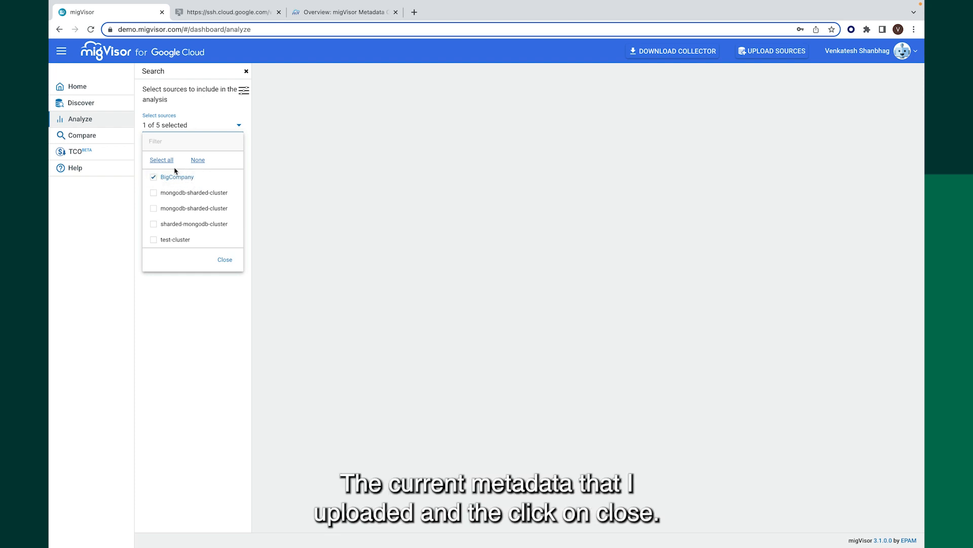
pyautogui.click(224, 258)
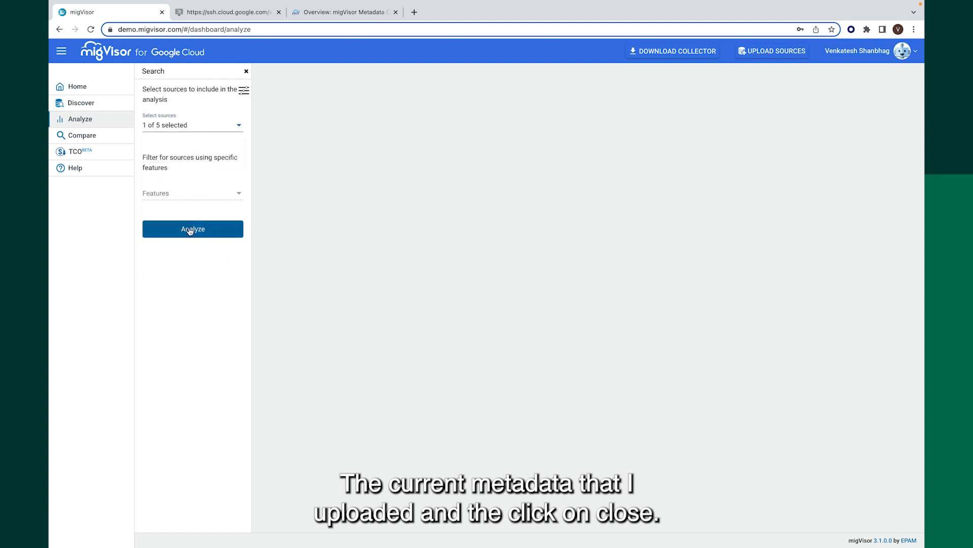
# - Run the analysis and drill into BigCompany's detailed technical dashboard rated Low complexity
pyautogui.click(193, 228)
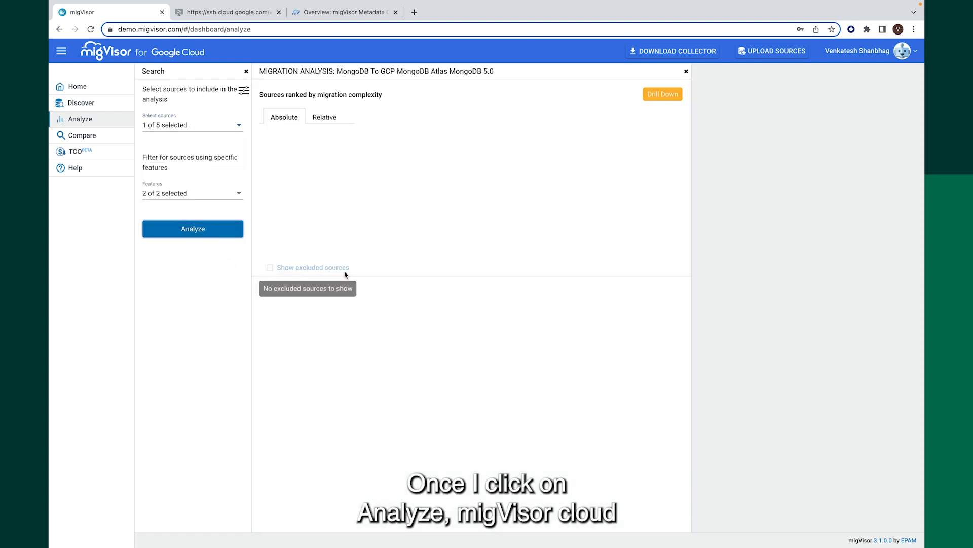
pyautogui.click(192, 229)
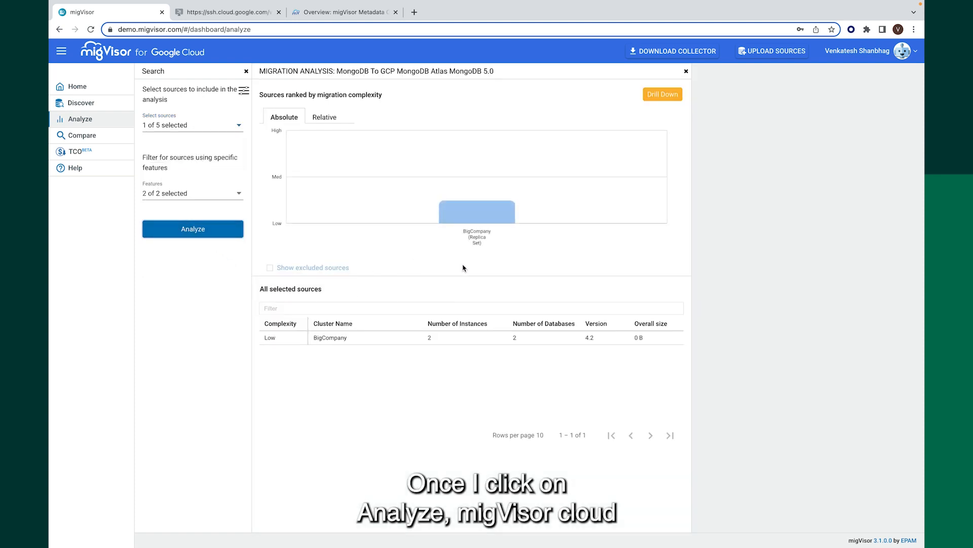
pyautogui.moveTo(476, 211)
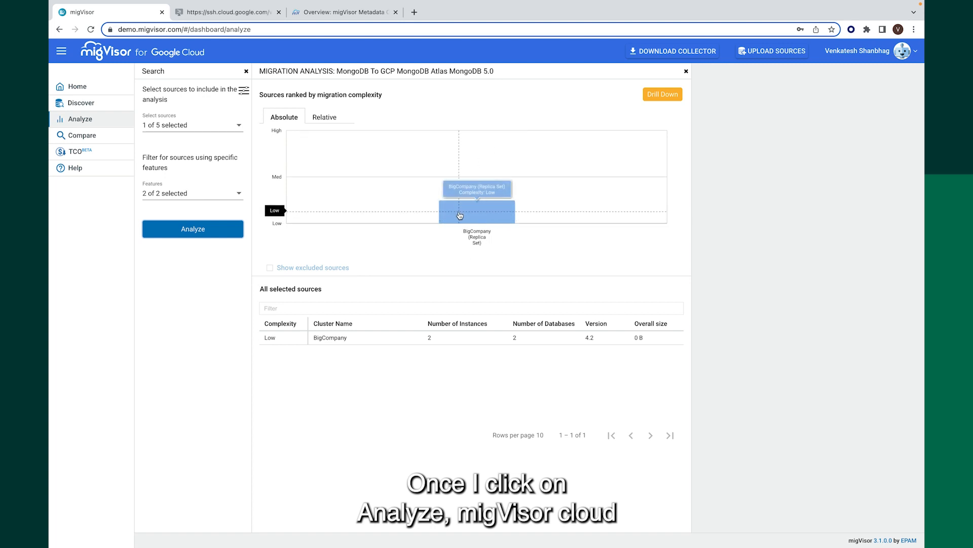
pyautogui.click(477, 208)
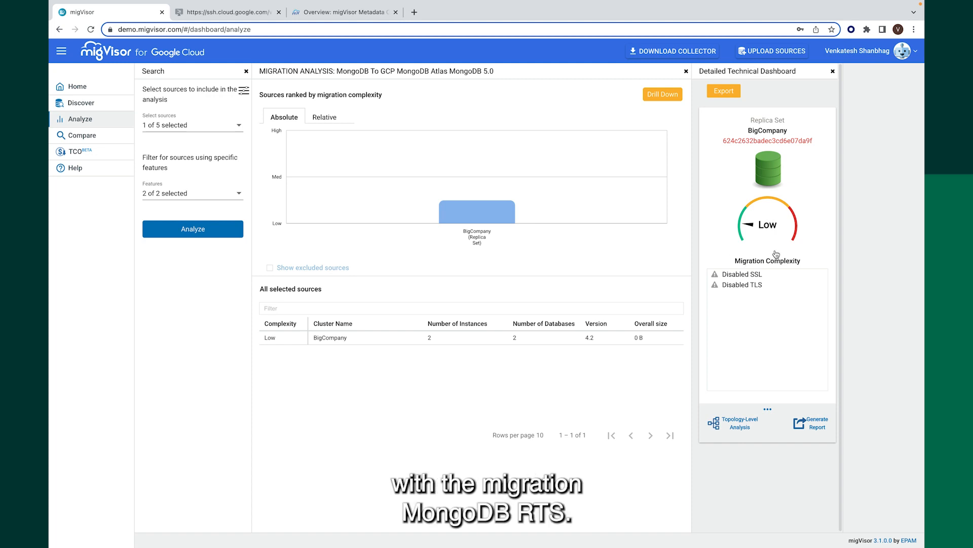
pyautogui.moveTo(754, 250)
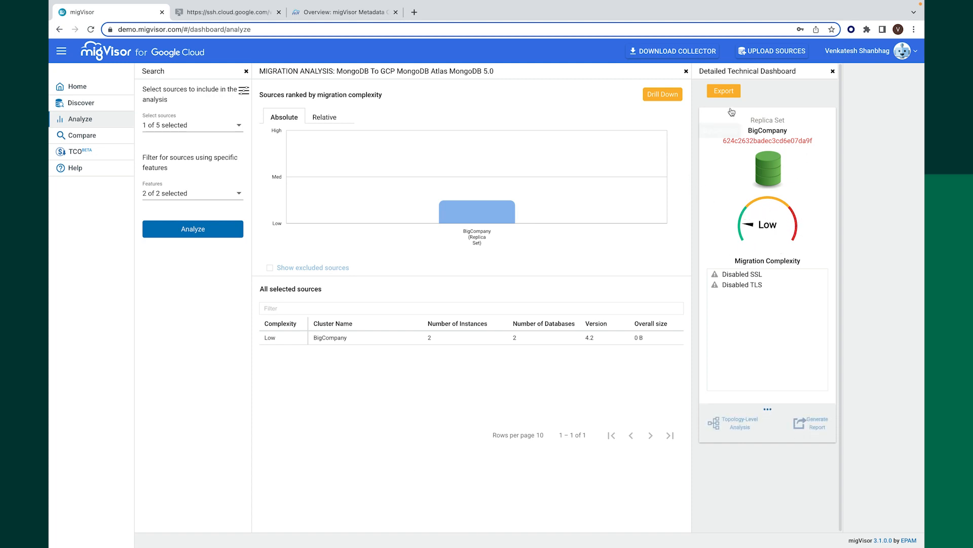
# - Export results for all matching sources to a spreadsheet and open the downloaded report
pyautogui.click(723, 90)
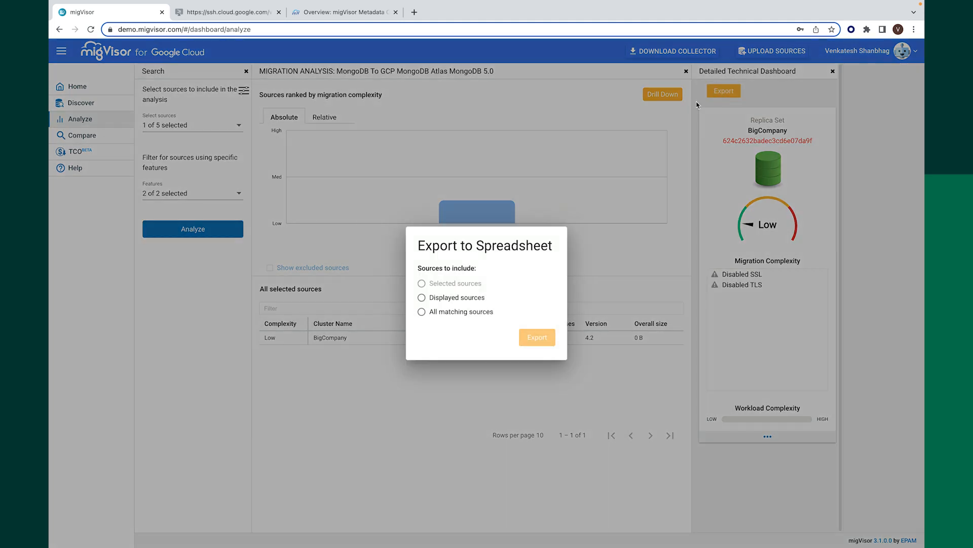
pyautogui.click(422, 311)
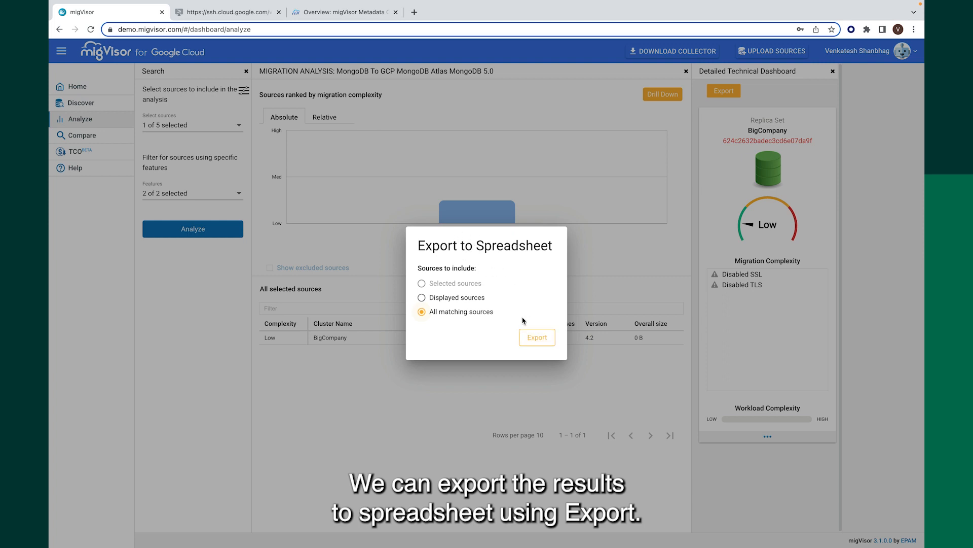
pyautogui.click(536, 337)
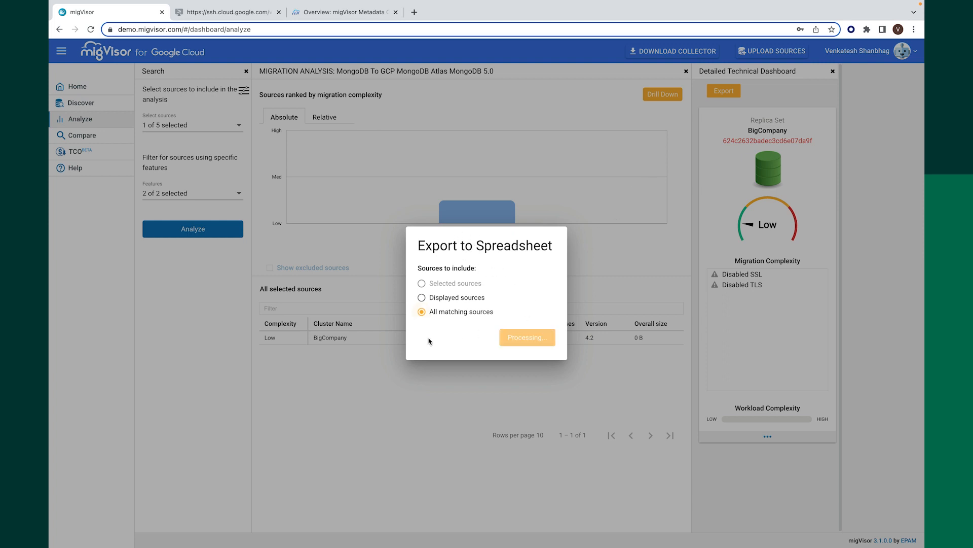
pyautogui.click(527, 337)
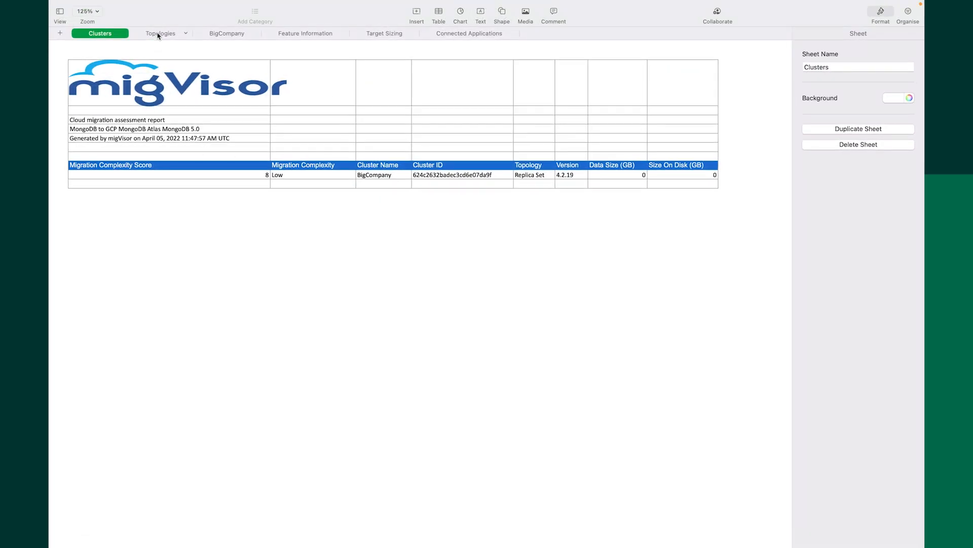
# - Show the Topologies sheet listing the two BigCompany replica set entries
pyautogui.click(160, 33)
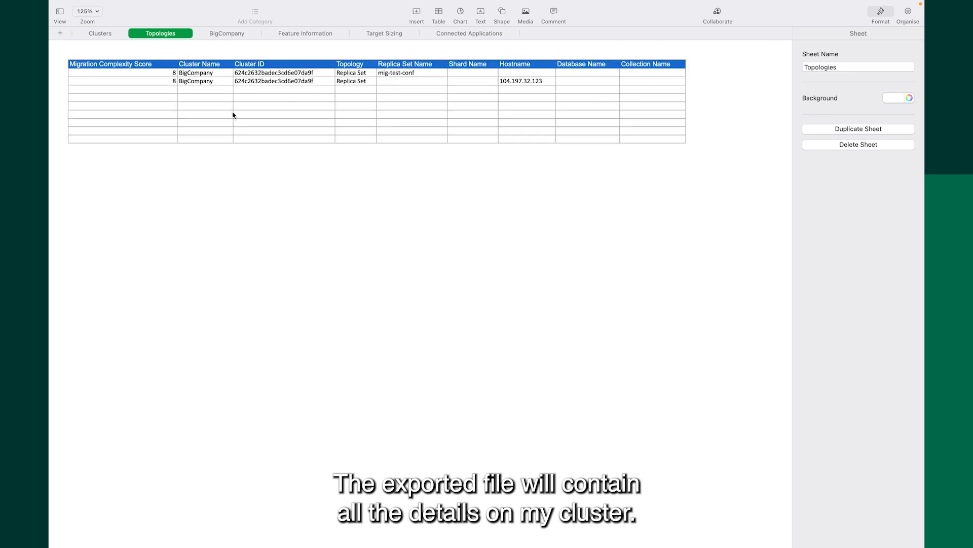
pyautogui.moveTo(270, 113)
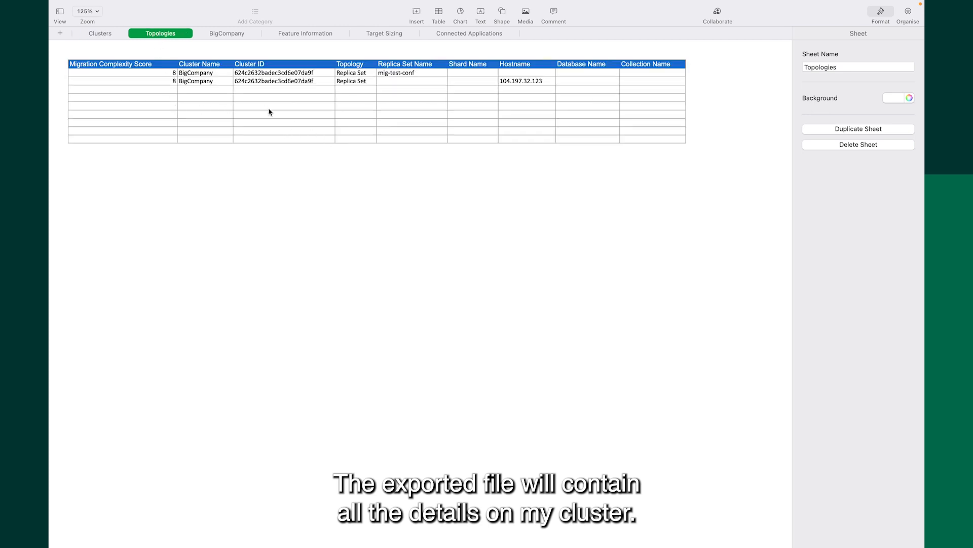